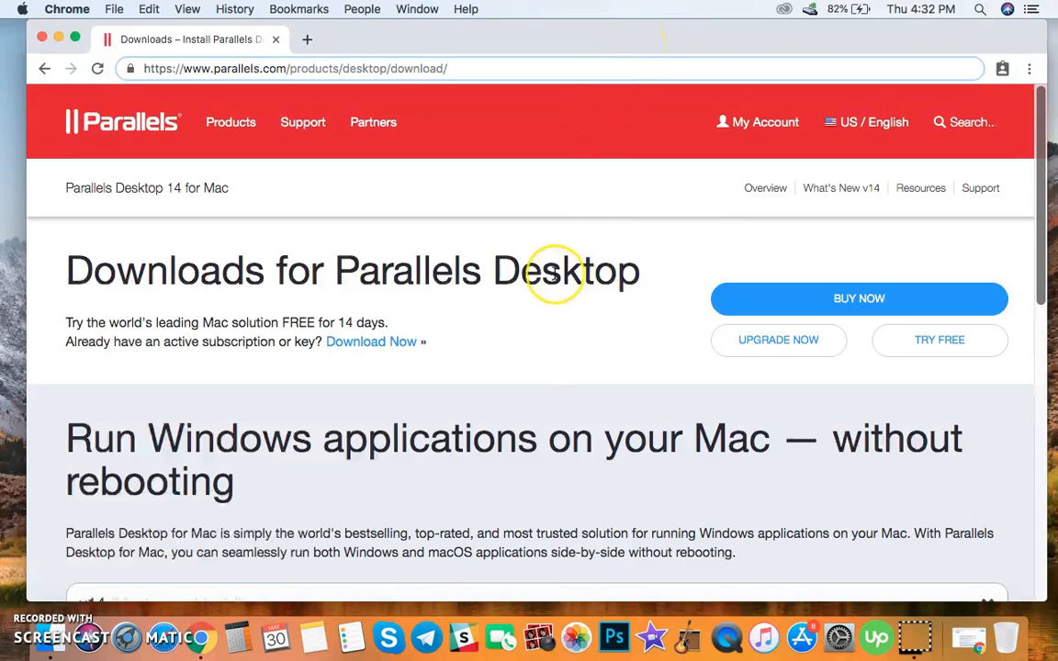
mouse_move(511, 327)
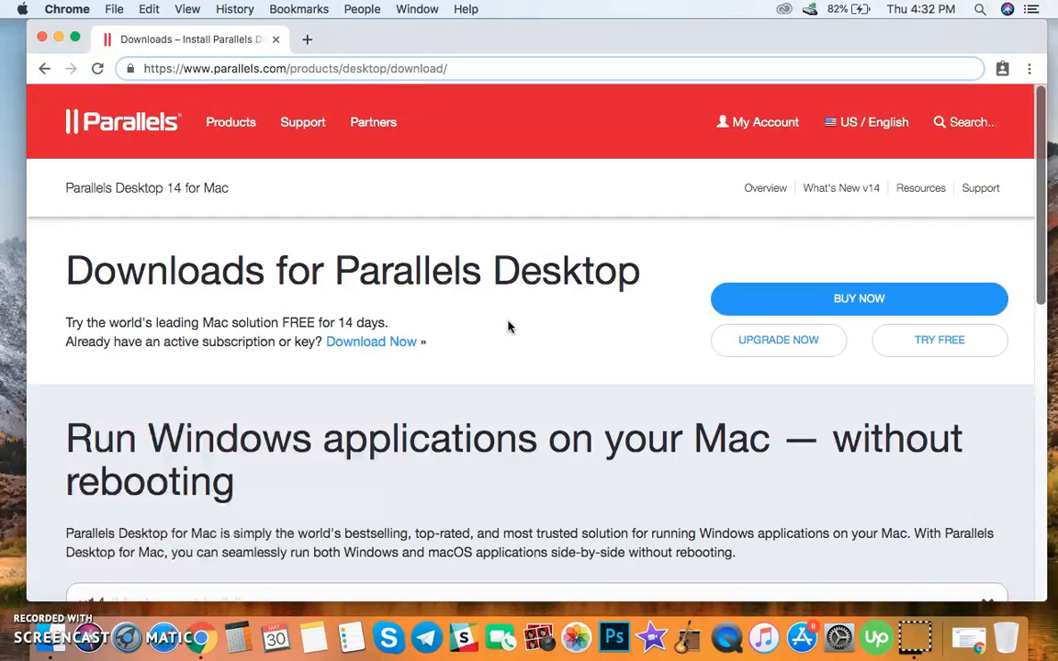
Step: Download the Parallels Desktop installer .dmg via the 'Download Now' link
left_click(481, 70)
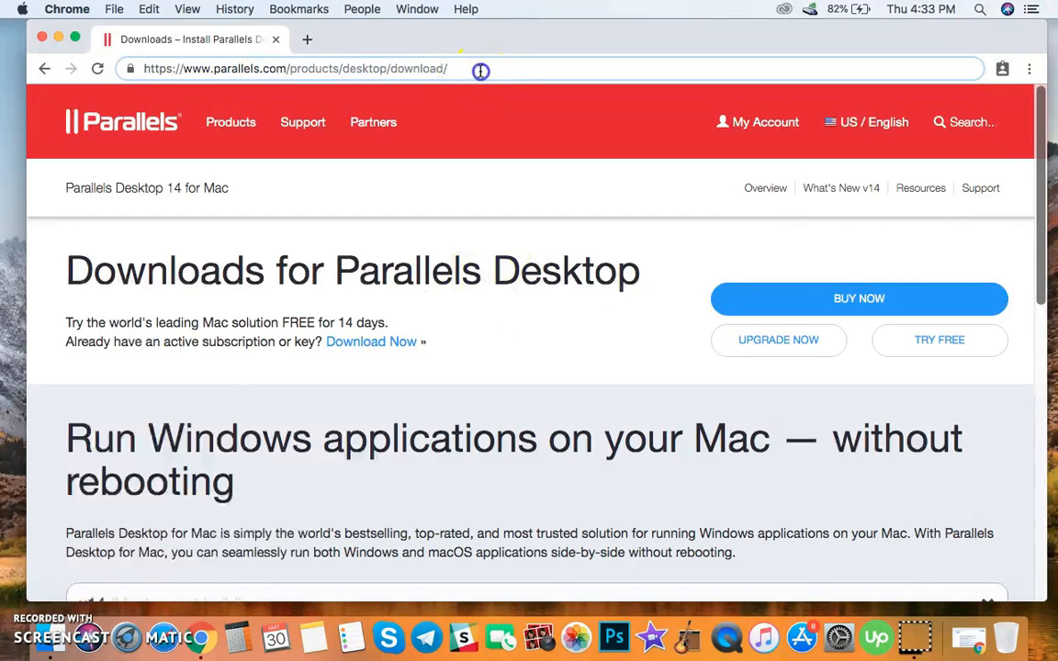
mouse_move(506, 323)
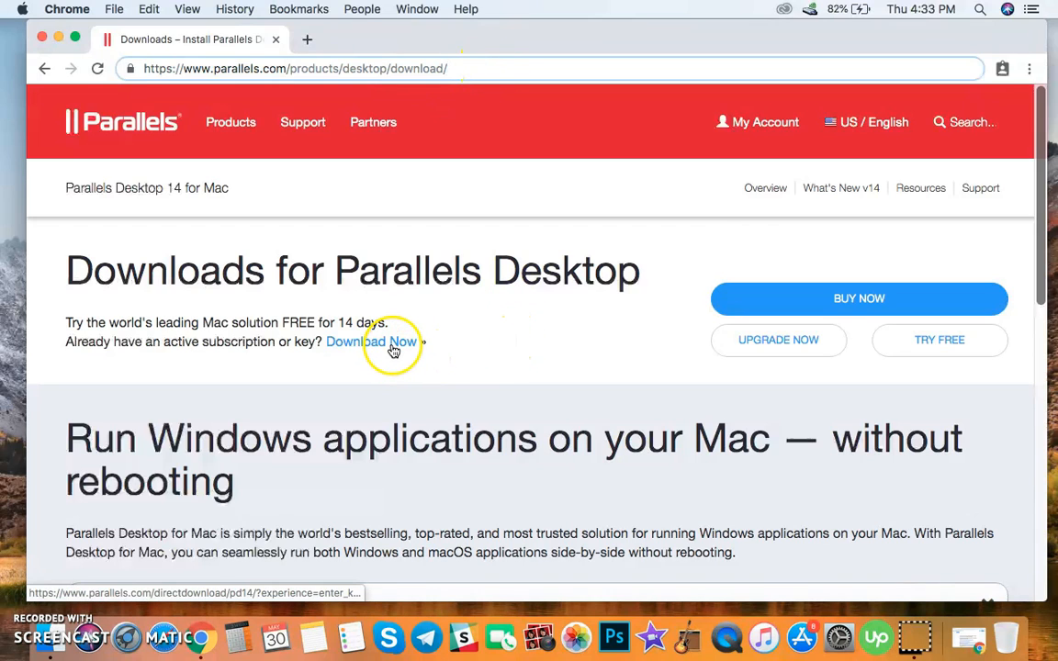
left_click(371, 340)
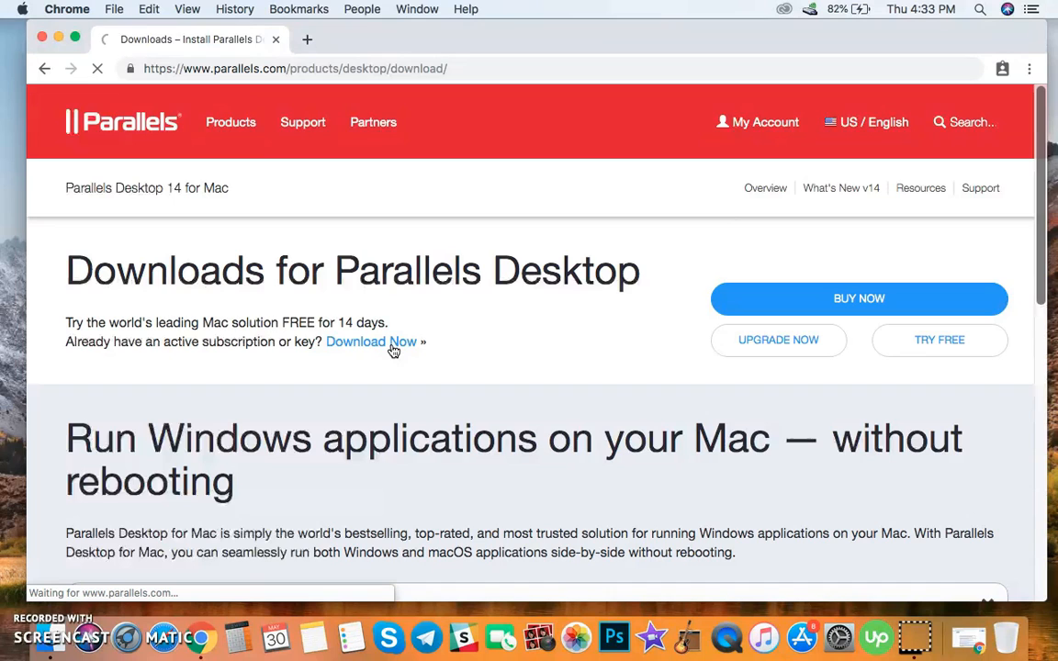
left_click(371, 342)
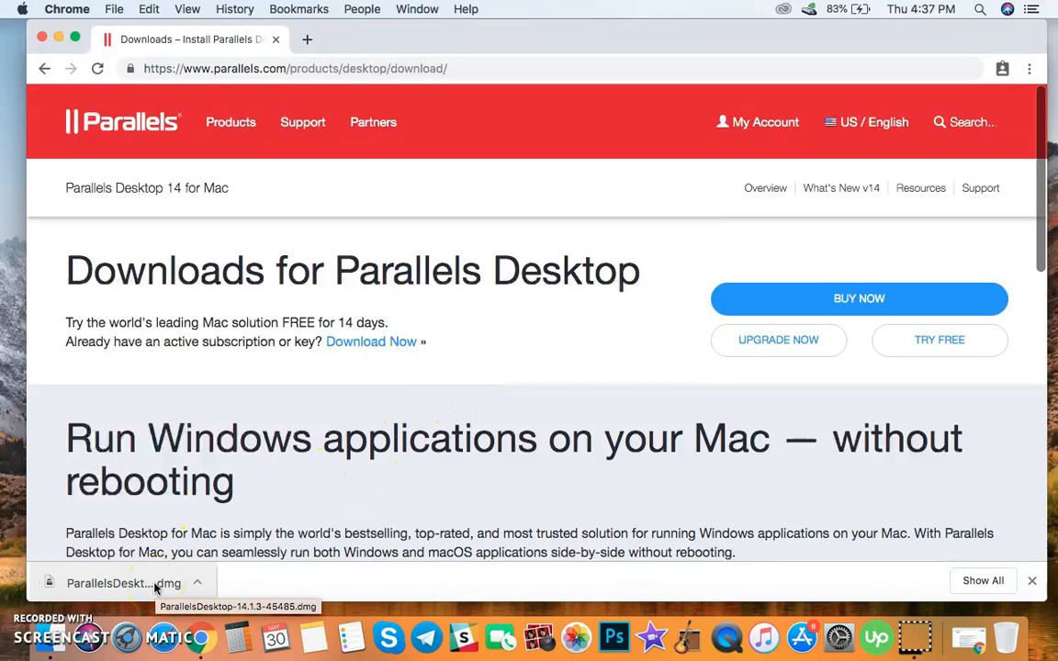
Step: Launch the downloaded installer, accept the license and enter the Mac password to install
left_click(123, 584)
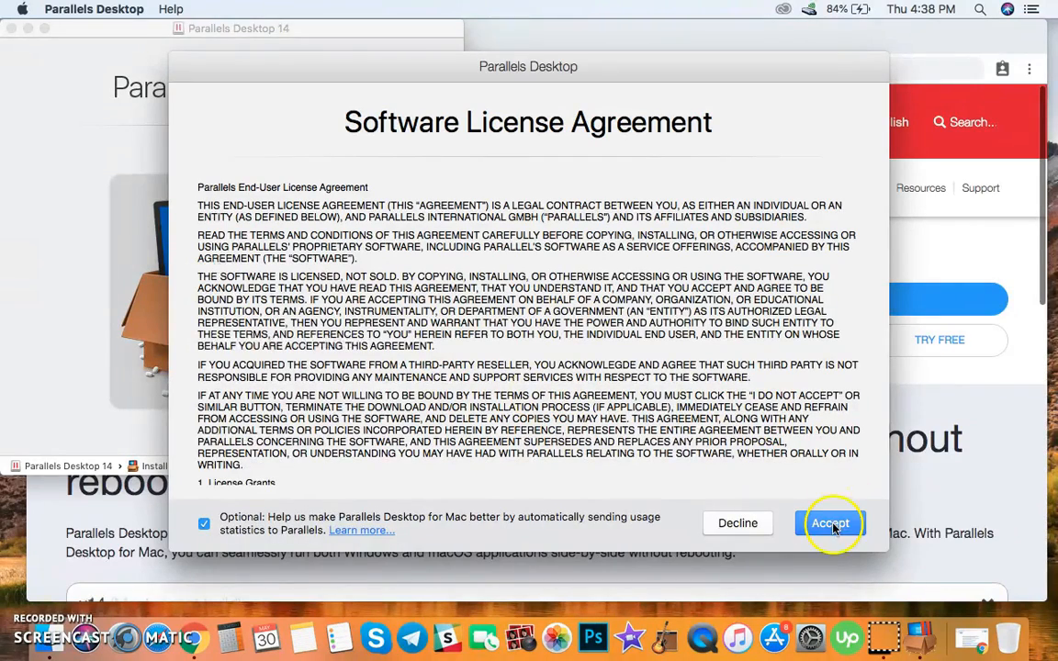
left_click(830, 521)
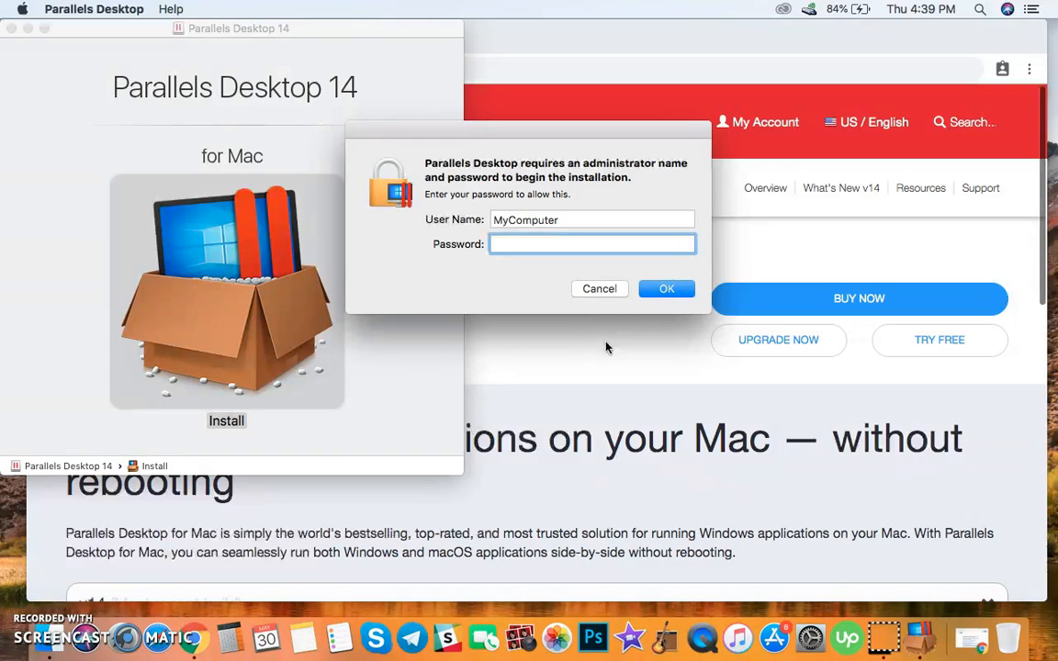
type("password")
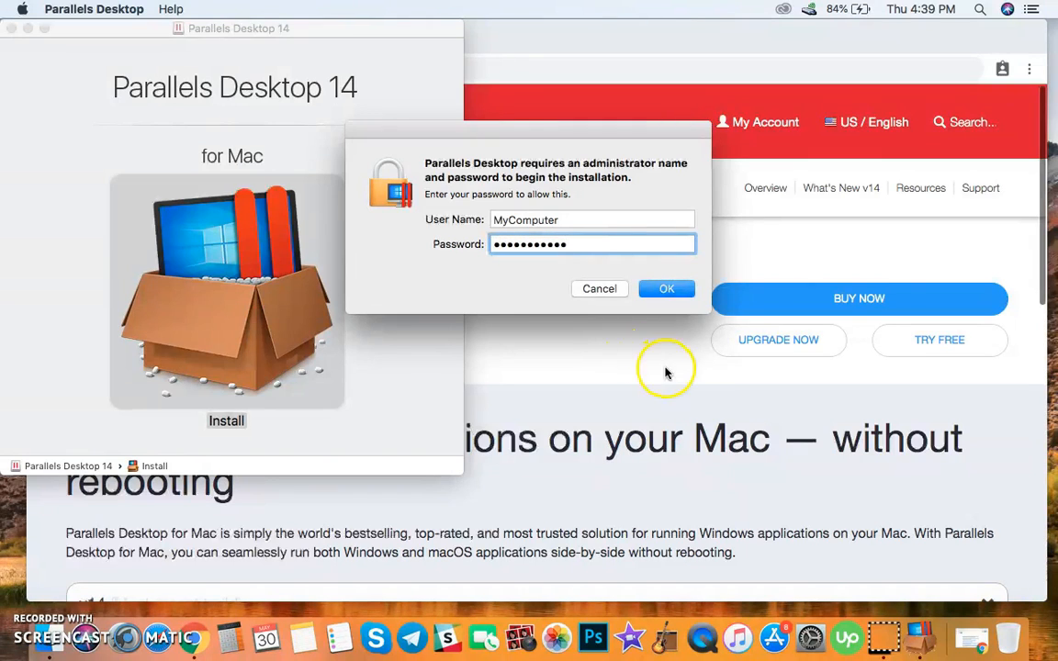
left_click(667, 288)
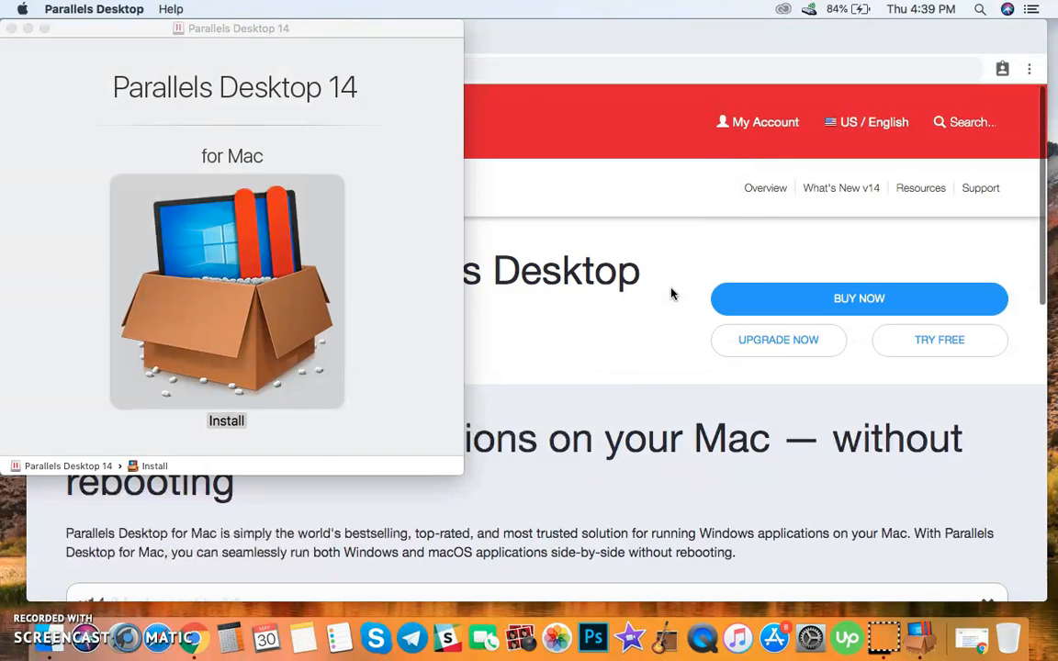
Step: Dismiss the blocked-extension alert and allow Parallels International GmbH software in Security & Privacy
left_click(226, 421)
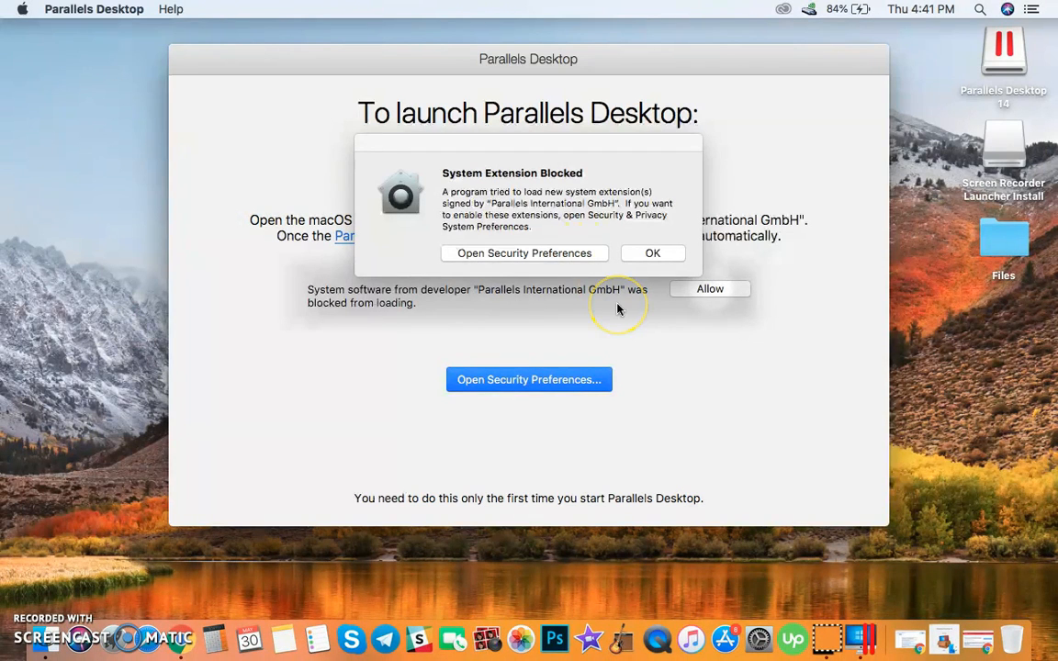
left_click(652, 254)
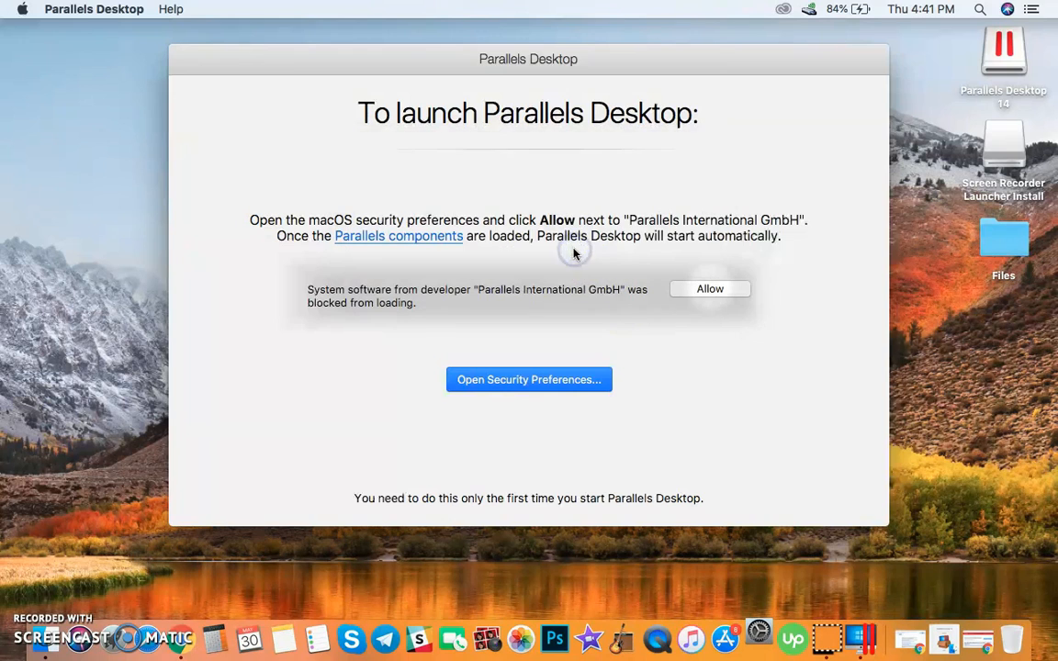
left_click(529, 378)
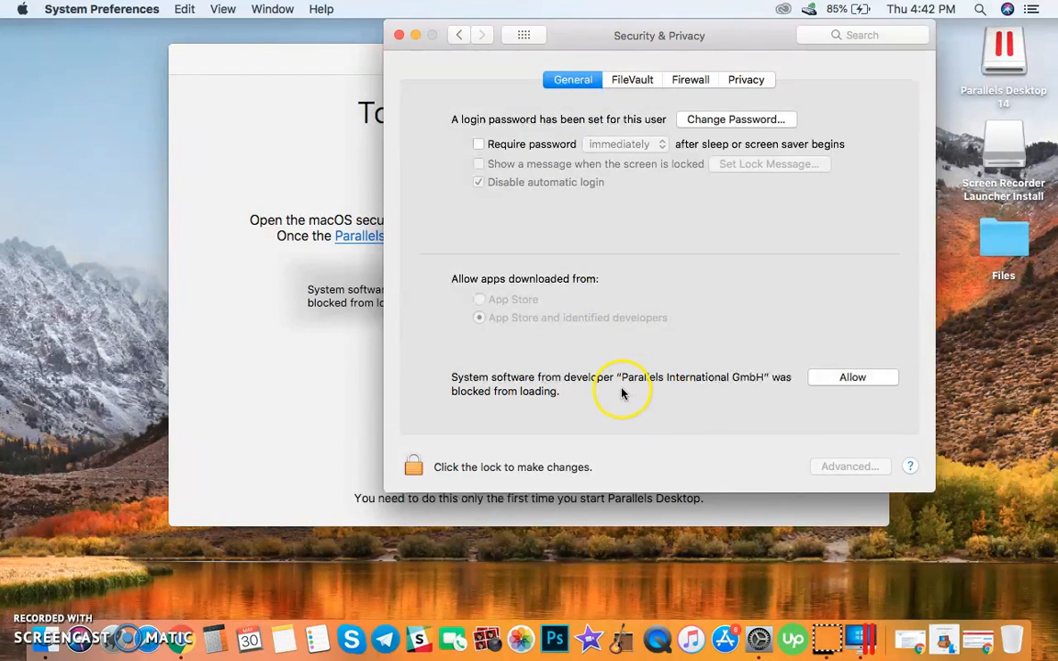
left_click(852, 379)
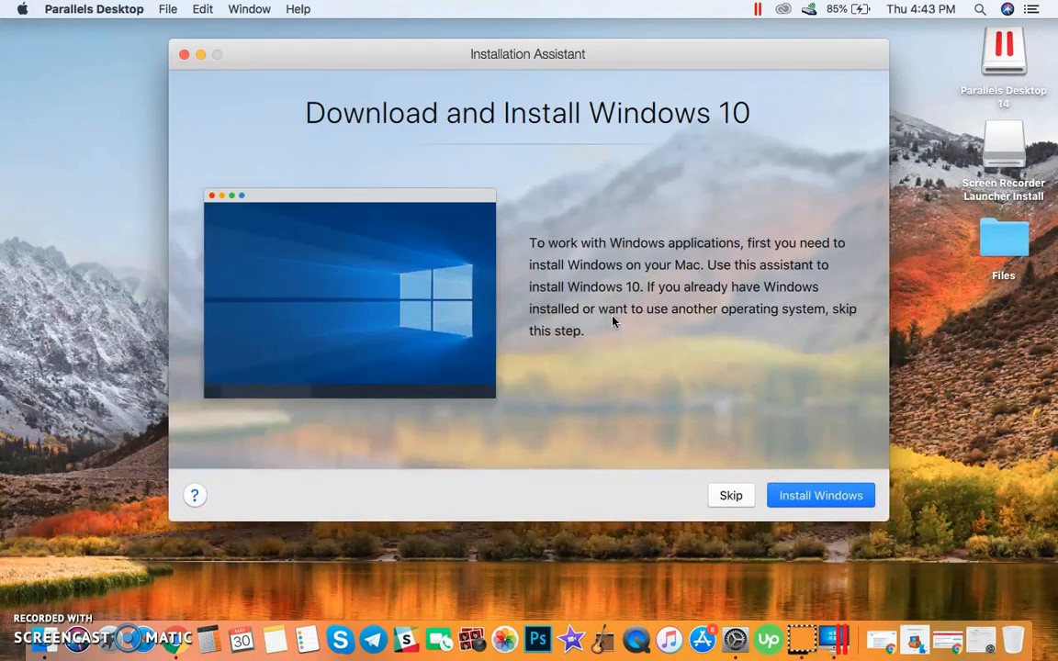
mouse_move(735, 369)
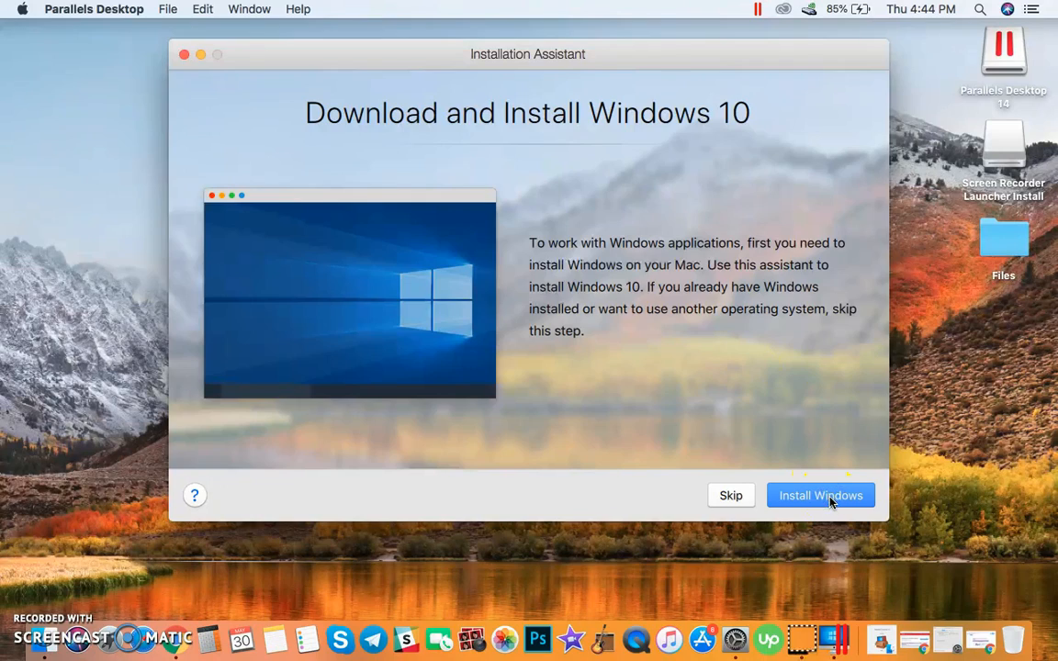
Step: Install Windows 10 in a new VM, starting it despite the slowdown warning, until installation completes
left_click(819, 495)
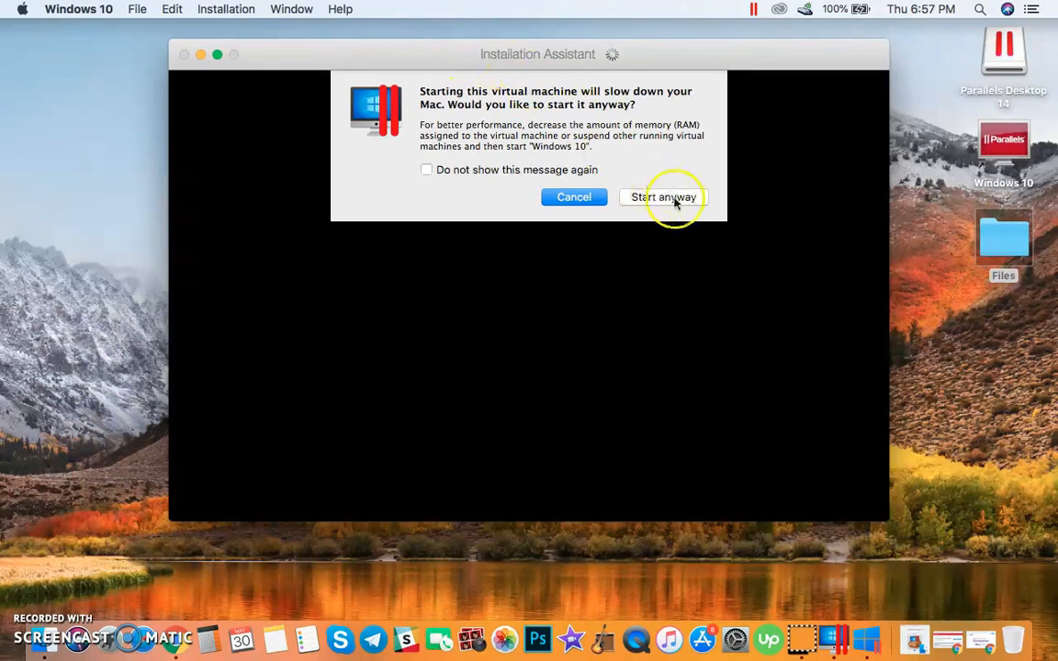
left_click(663, 197)
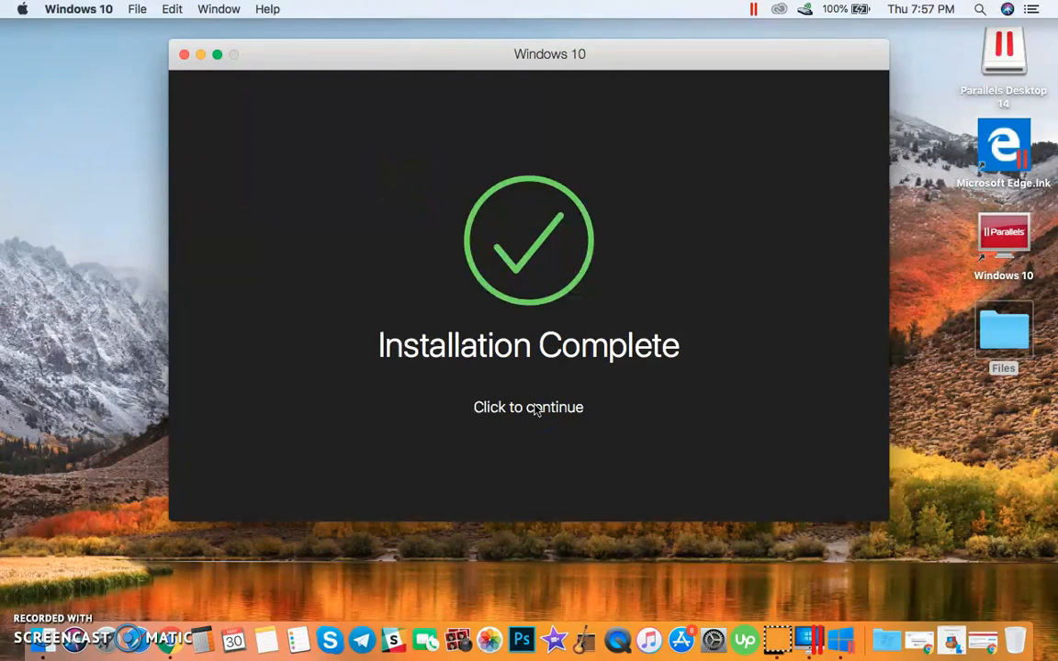
left_click(529, 408)
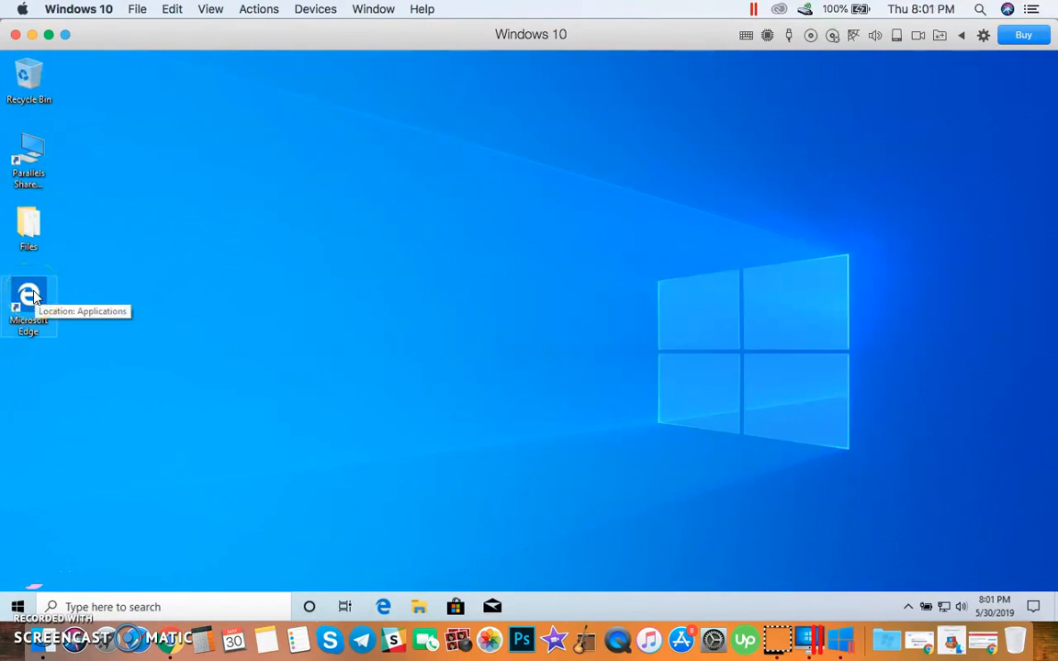
Step: In Edge, run the .NET Framework 4.8 runtime setup from microsoft.com/net/download and close its already-installed report
double_click(29, 294)
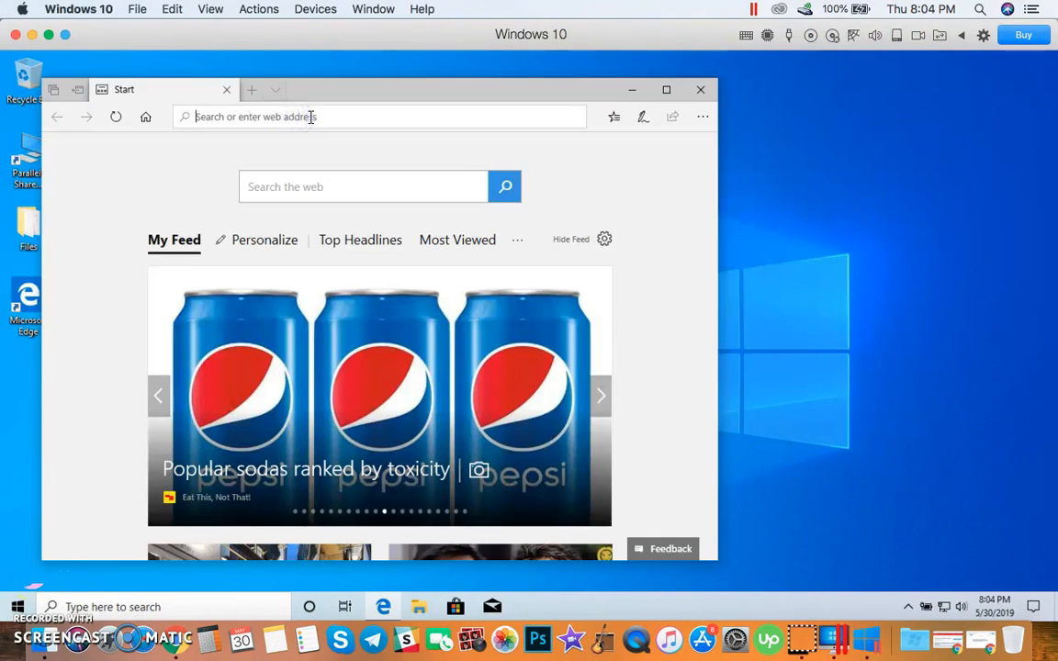
type("https://www.microsoft.com/net/download")
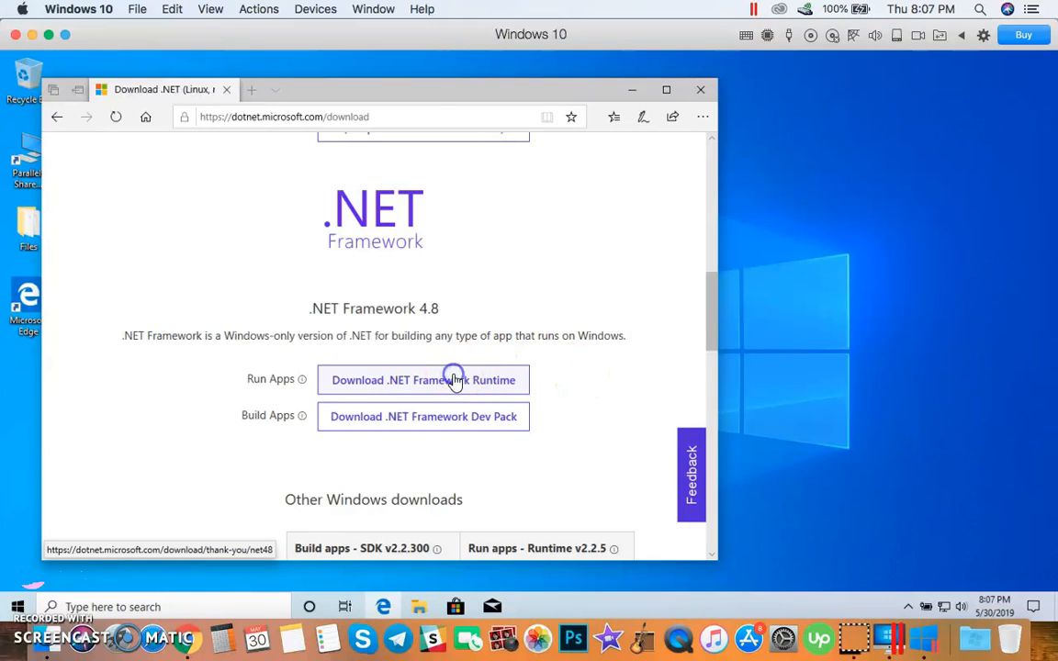
left_click(422, 378)
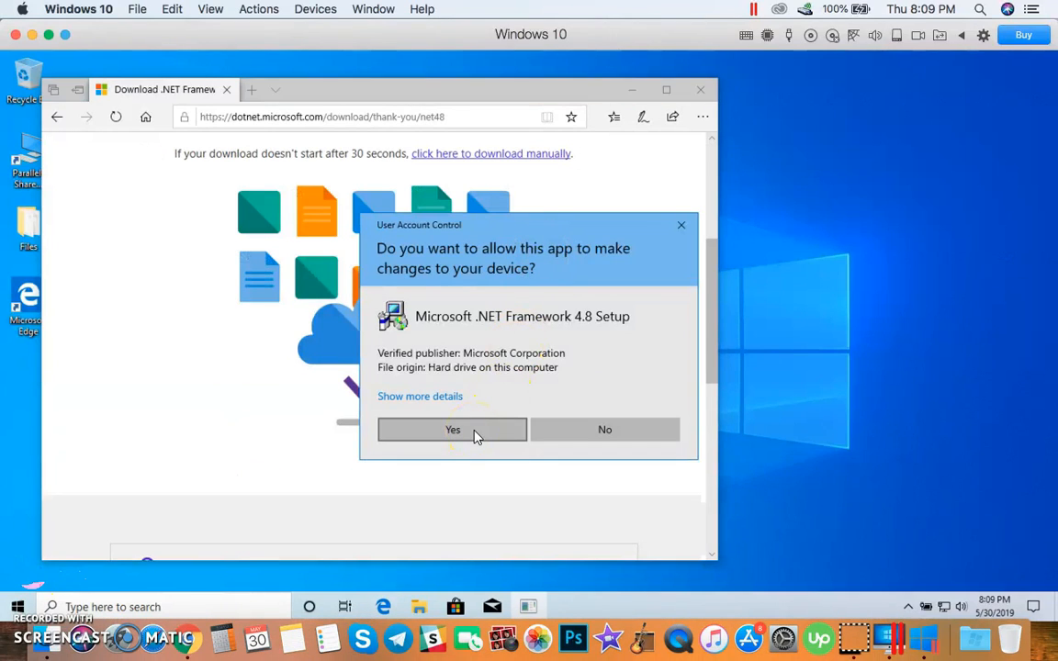
left_click(452, 430)
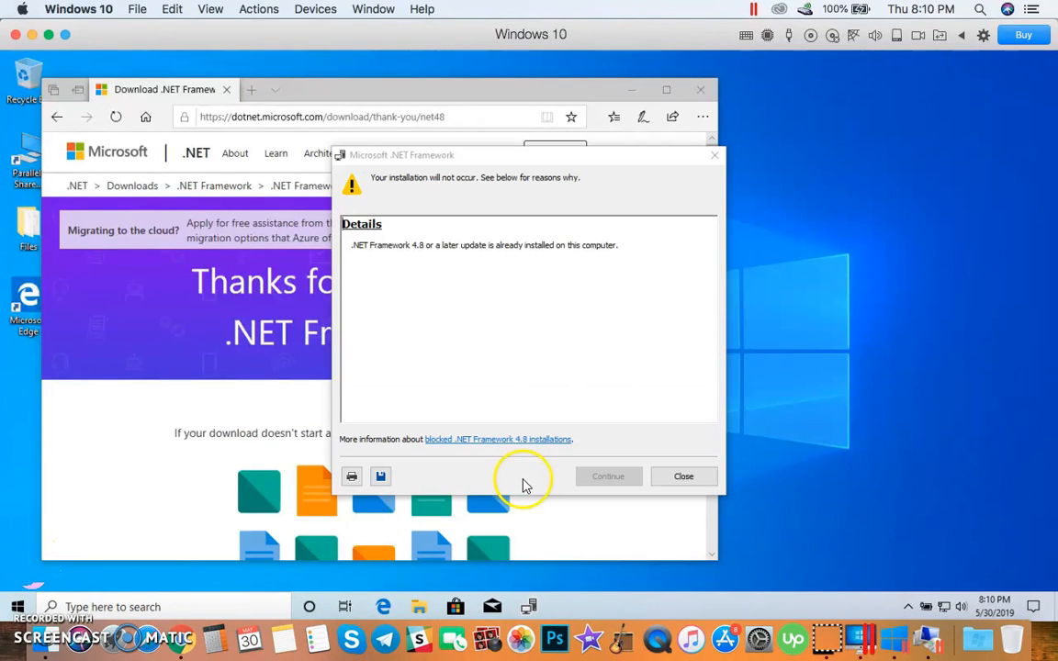
left_click(683, 475)
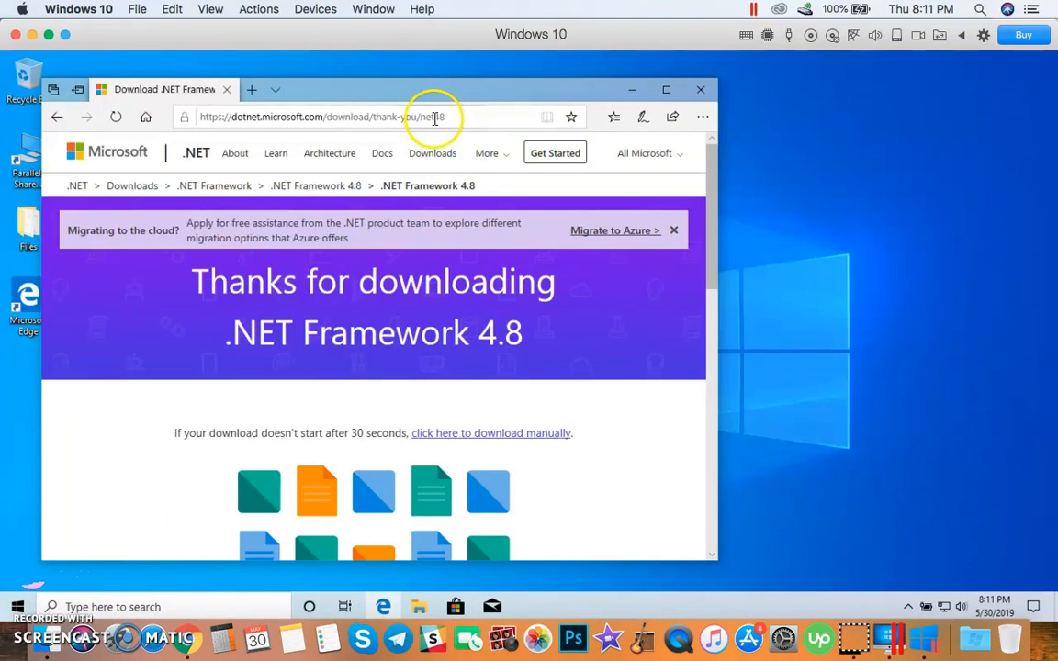
Step: Download vcredist_x86.exe for Visual C++ 2013 manually and run it from the download bar
left_click(358, 116)
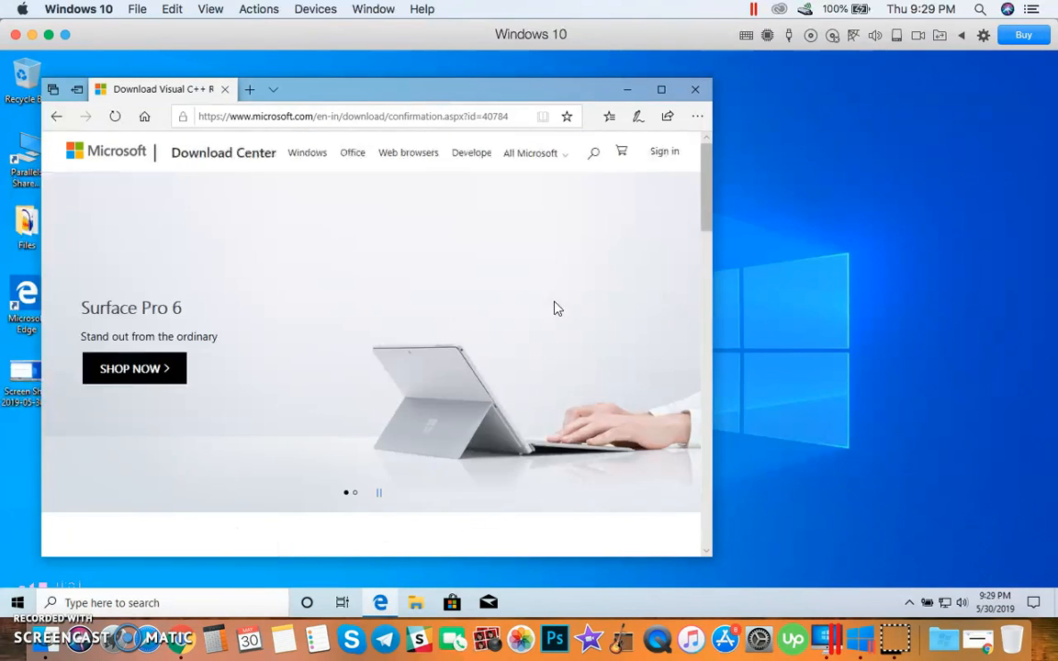
scroll("down", 3)
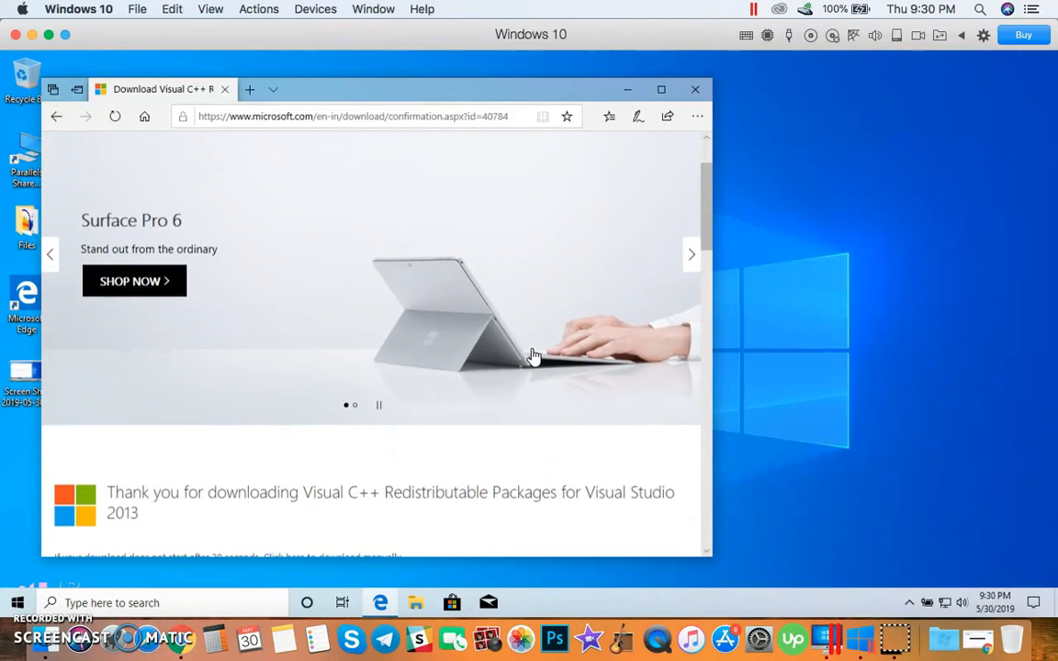
scroll("down", 3)
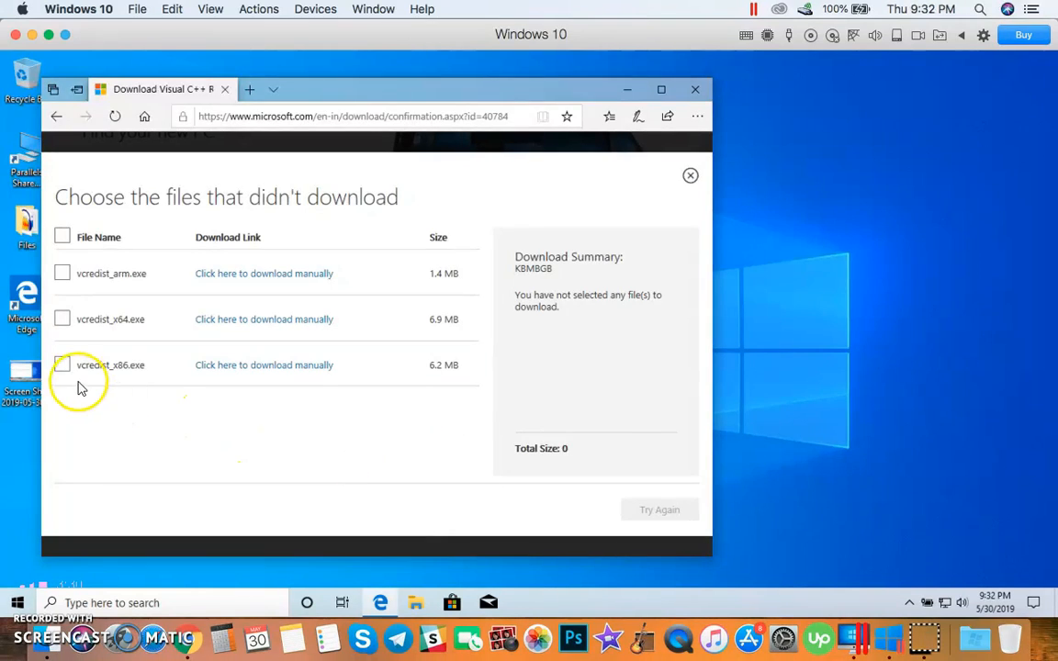
left_click(62, 363)
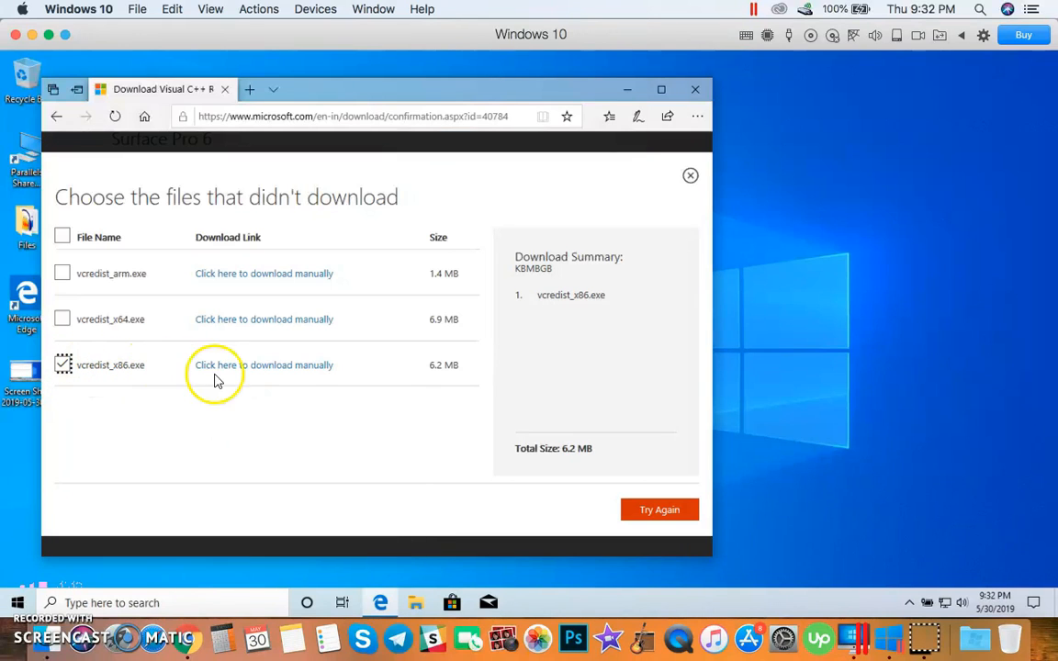
left_click(265, 364)
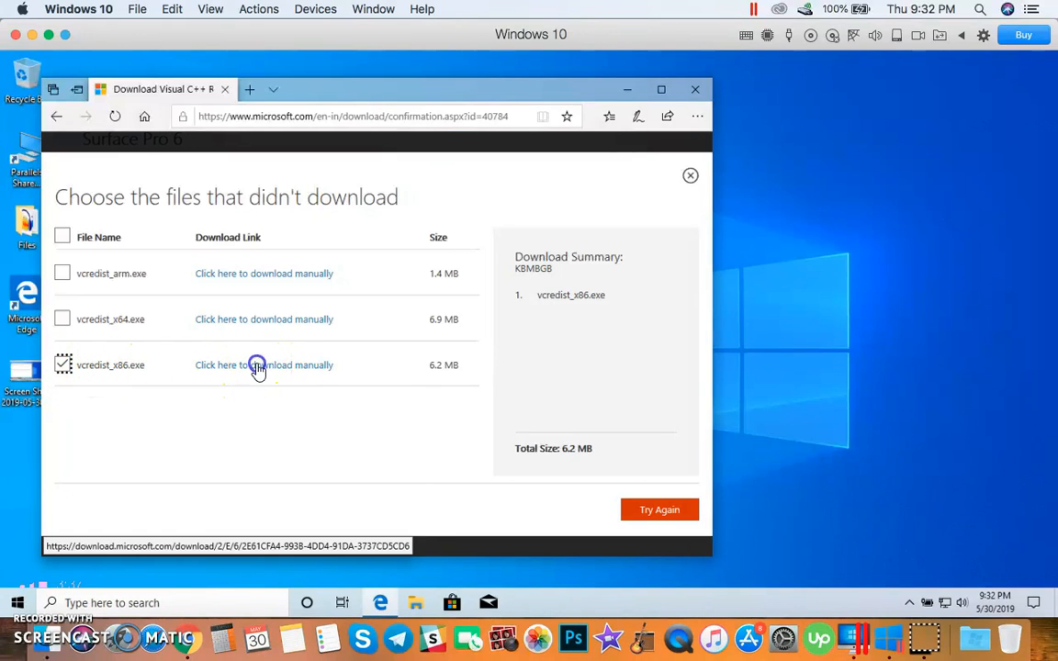
left_click(264, 363)
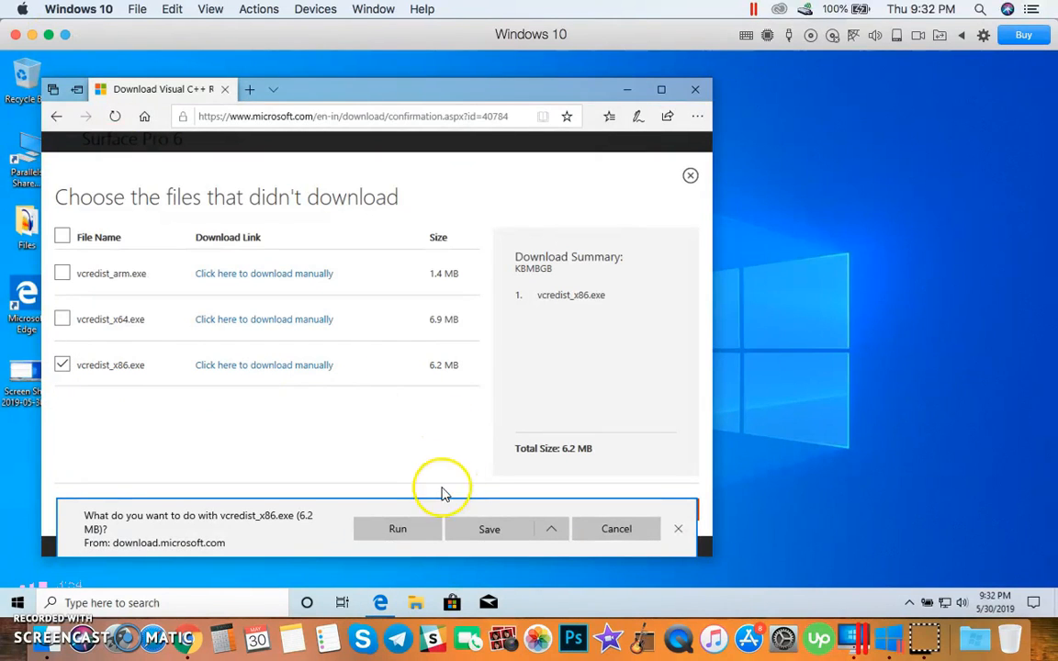
left_click(488, 529)
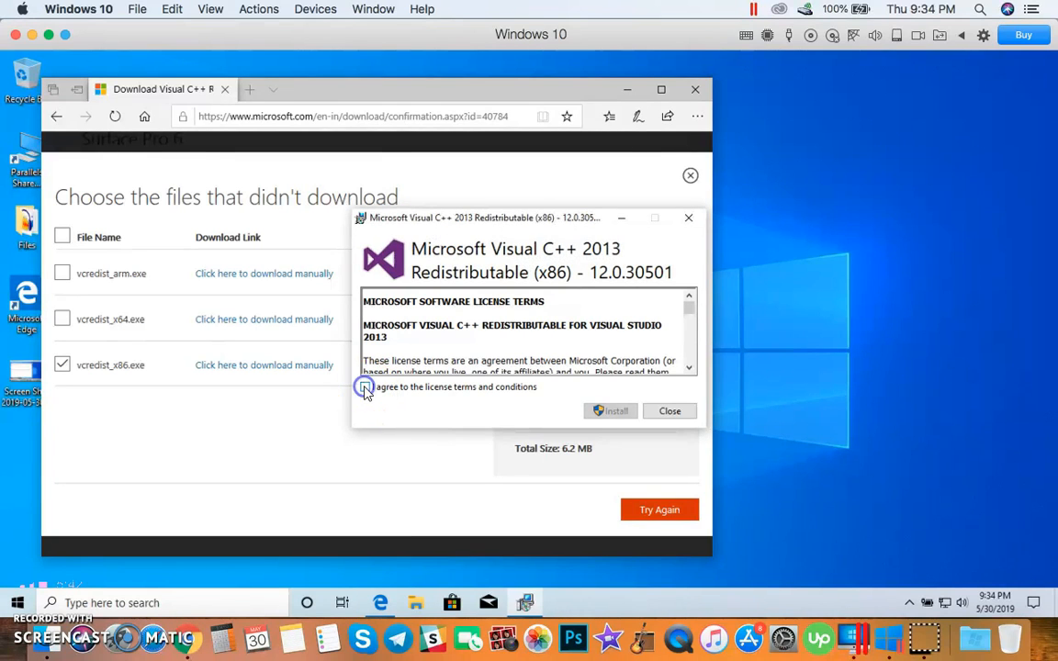
Step: Install the Visual C++ 2013 x86 redistributable with the license accepted and admin approval, then close setup
left_click(366, 386)
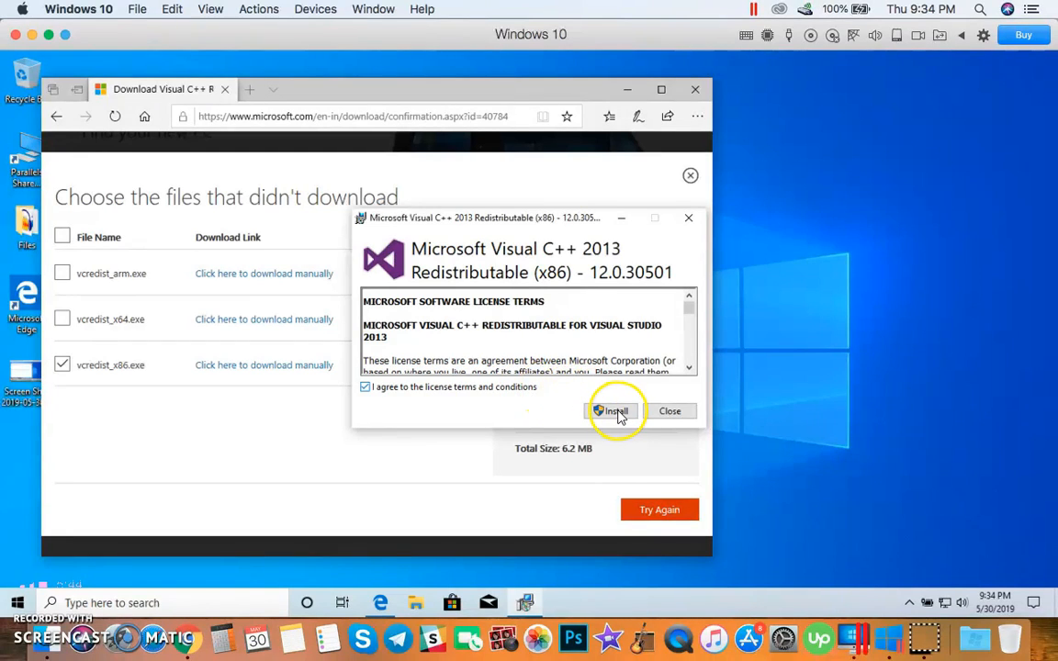
left_click(614, 411)
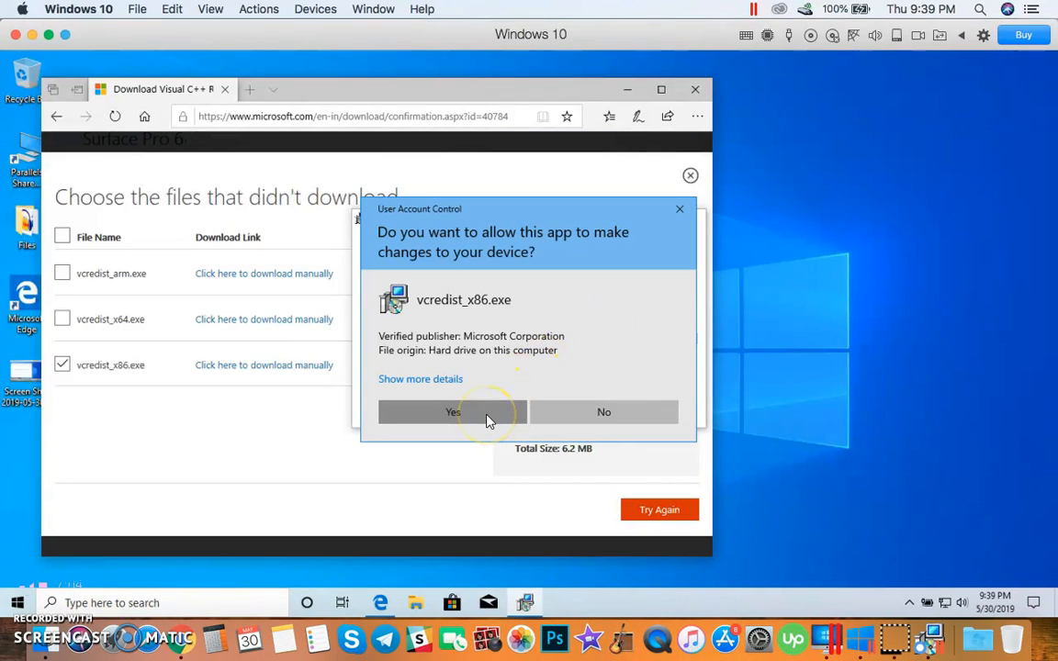
left_click(451, 411)
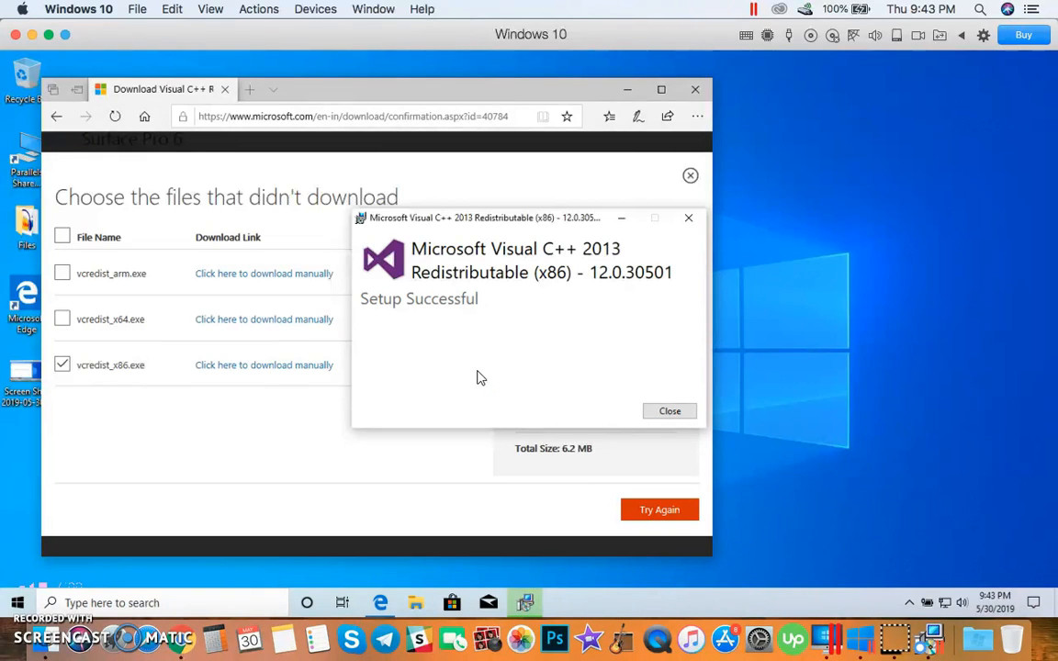
left_click(668, 412)
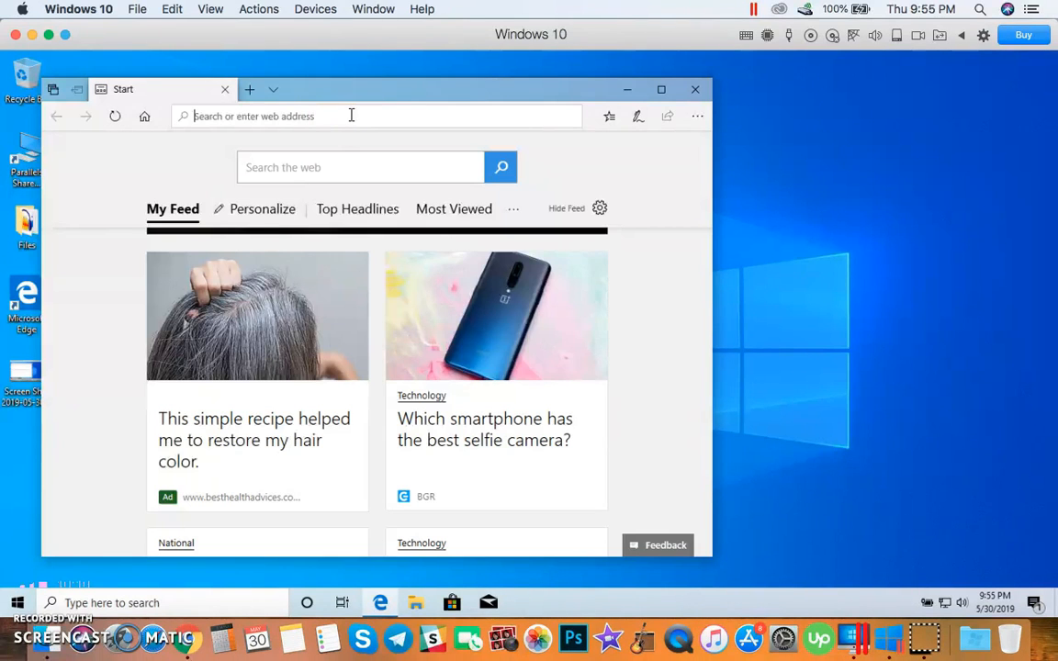
Step: Download and save the Socinator Online installer from socinator.com/downloads via MediaFire
type("https://socinator.com/downloads/")
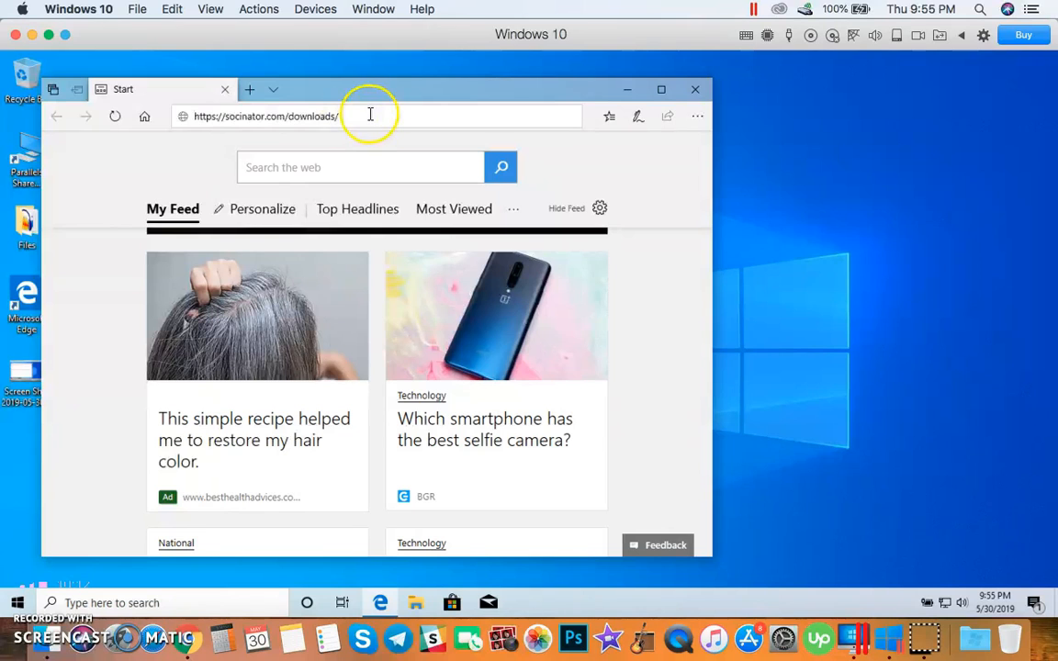
left_click(371, 116)
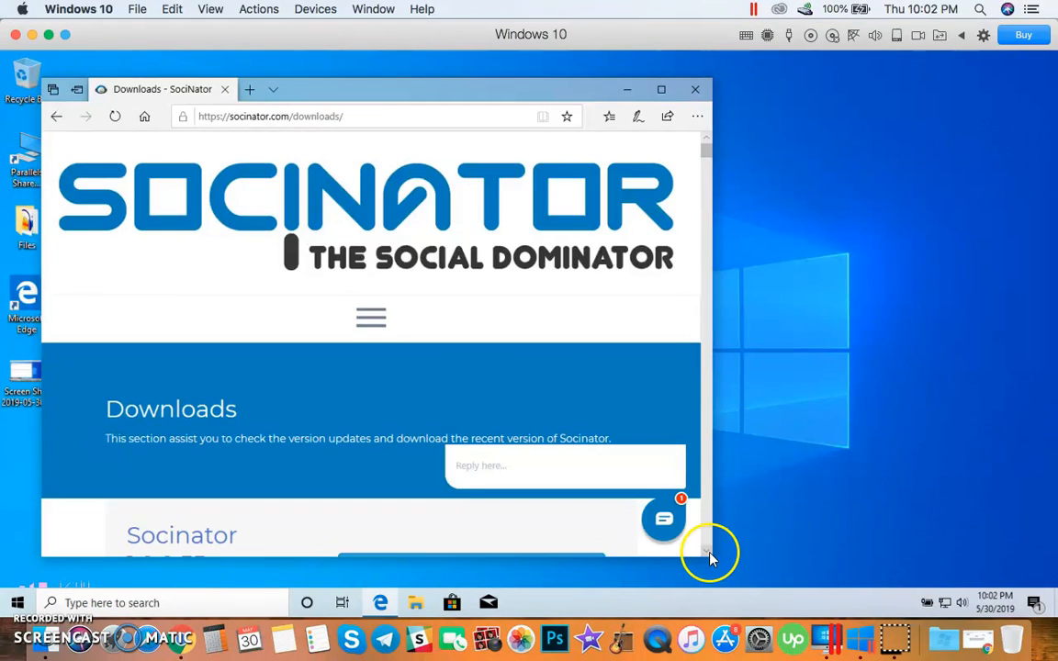
scroll("down", 3)
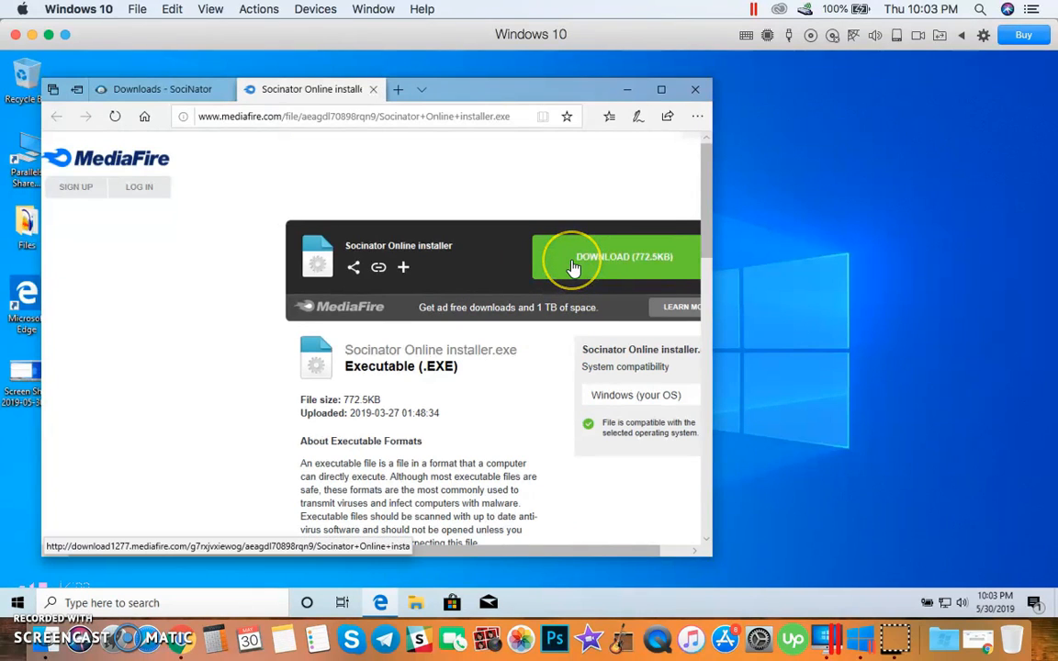
left_click(573, 260)
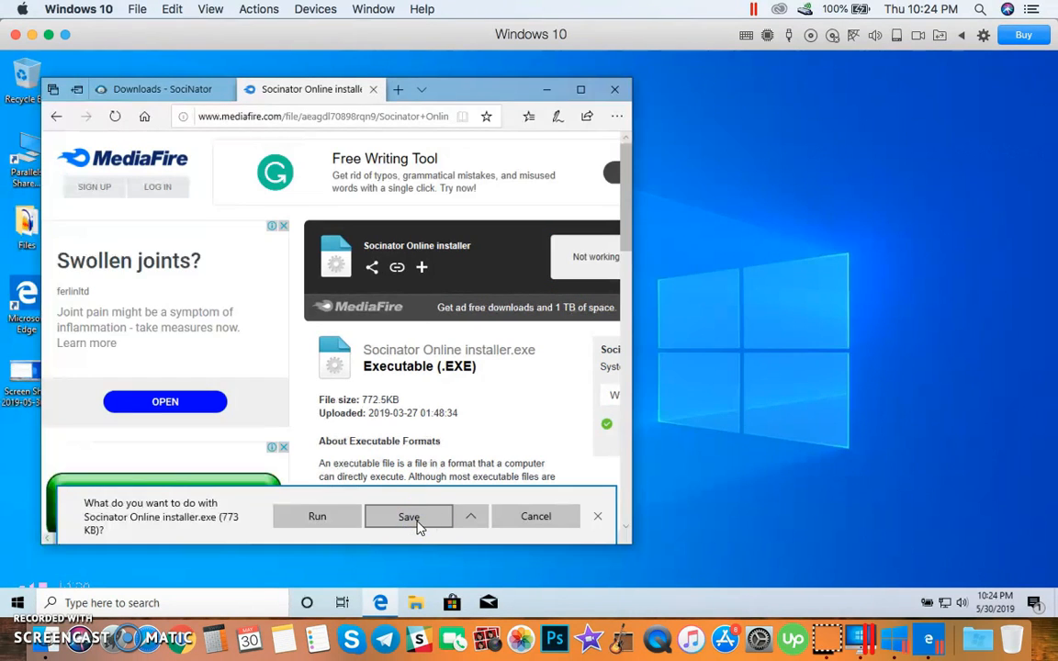
left_click(408, 516)
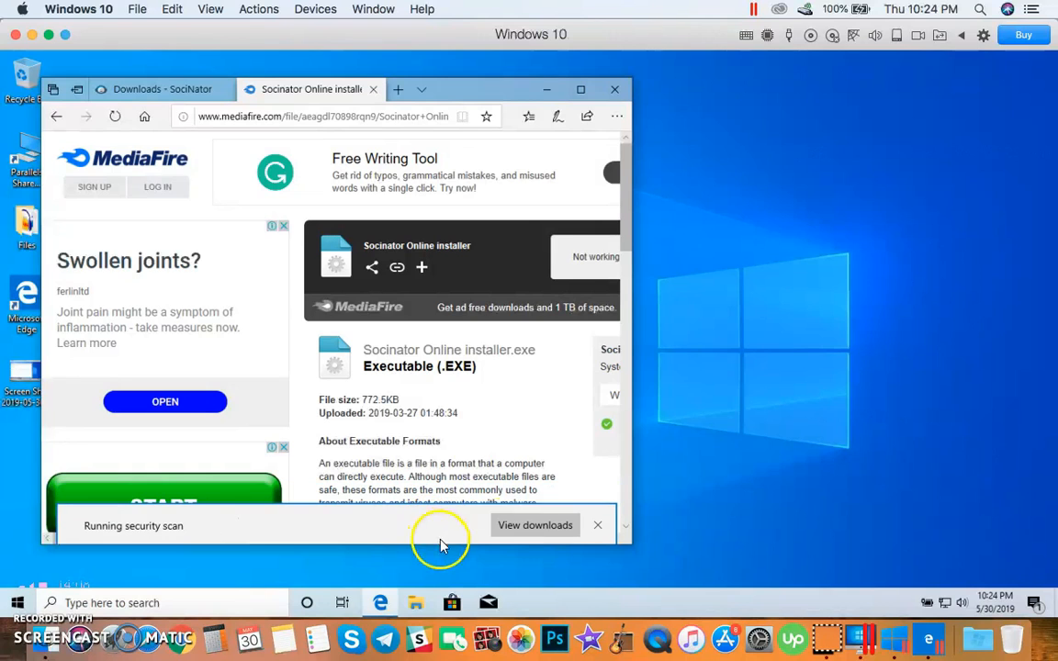
mouse_move(535, 525)
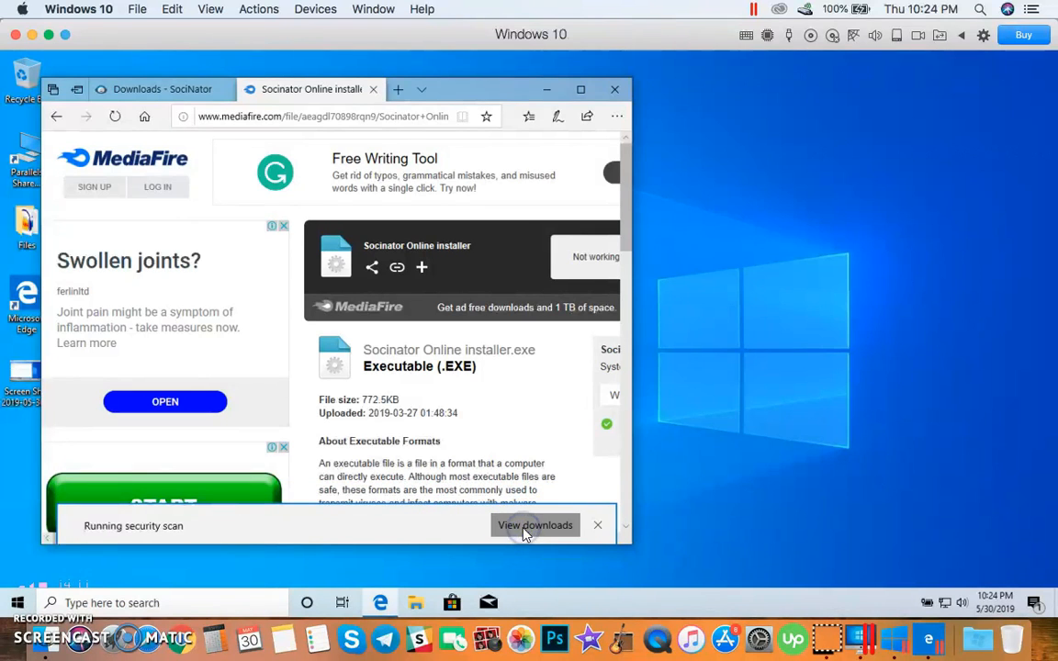
Step: Show the downloaded Socinator installer in its File Explorer folder
left_click(534, 526)
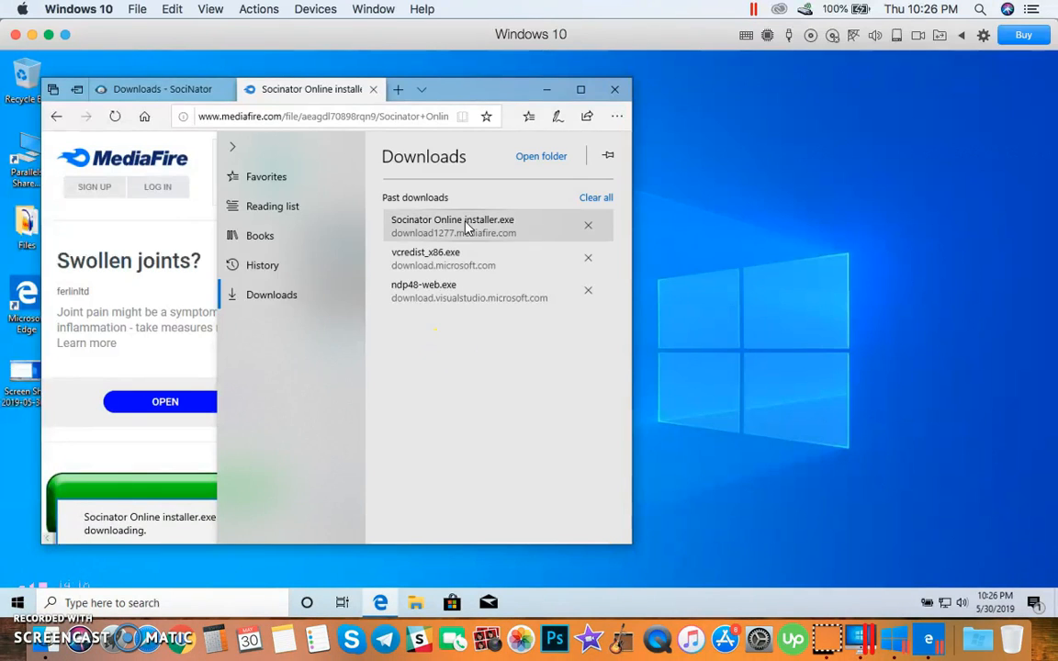
right_click(452, 224)
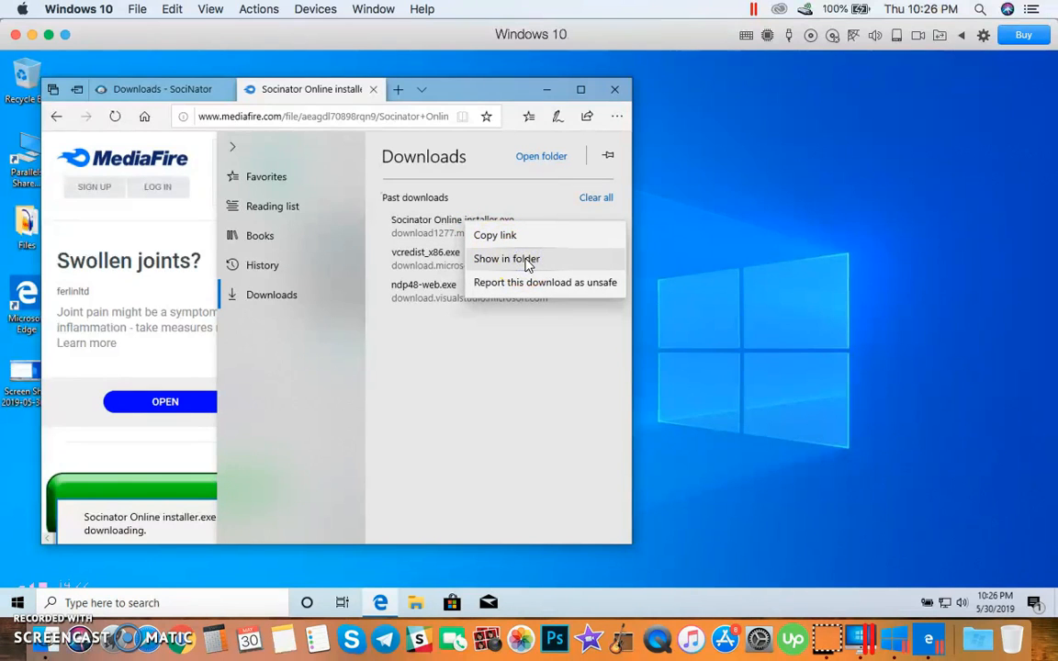
left_click(507, 259)
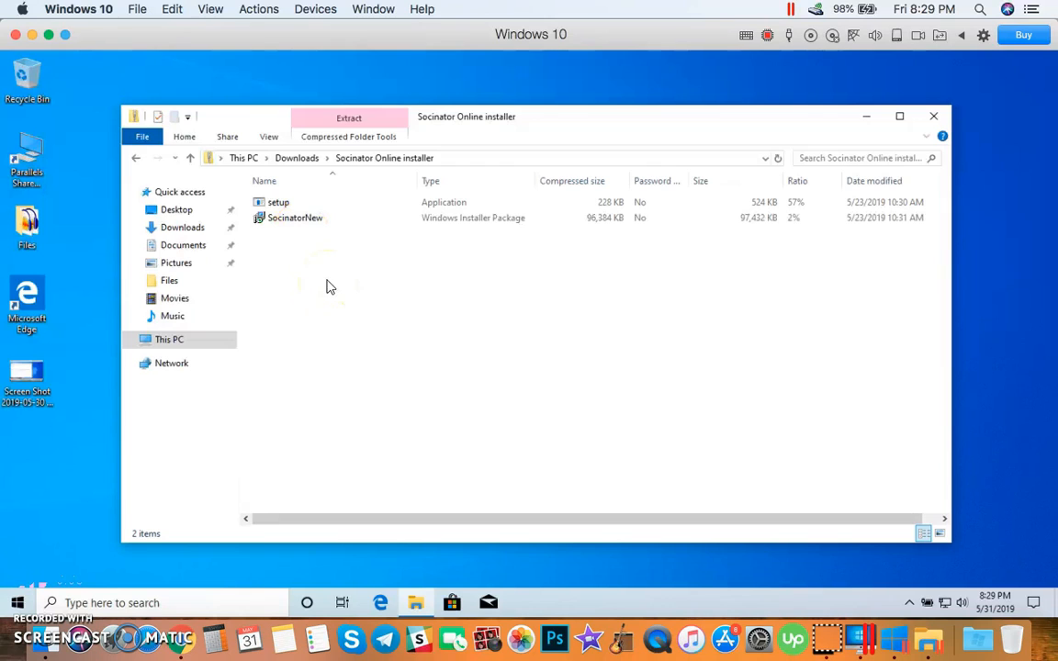
Step: Launch the SocinatorNew package to reach the Setup Wizard welcome screen
left_click(293, 216)
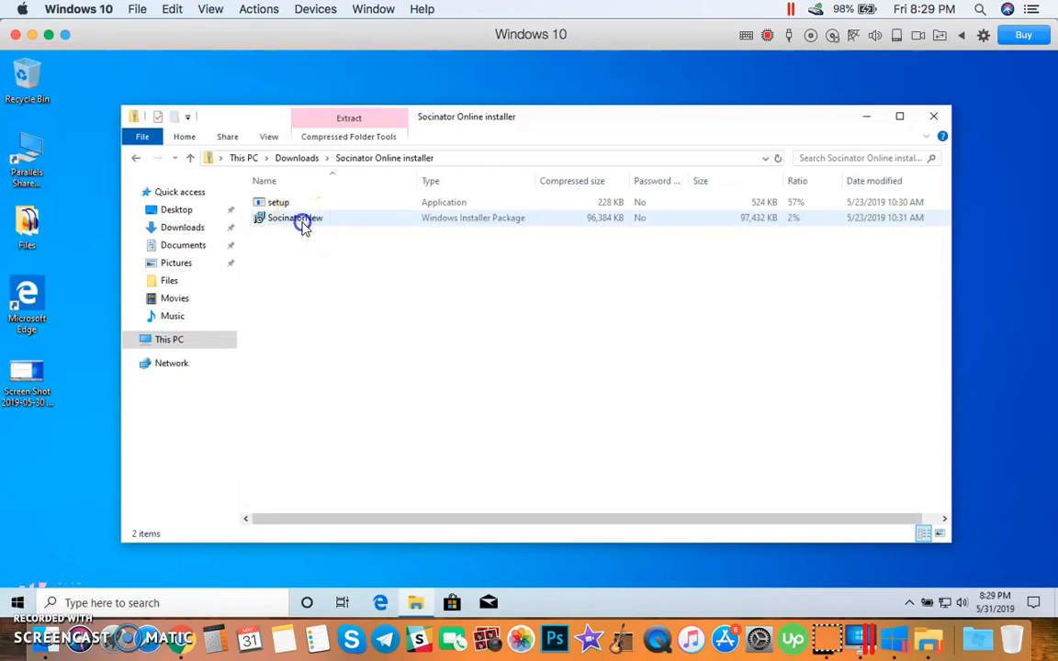
left_click(294, 217)
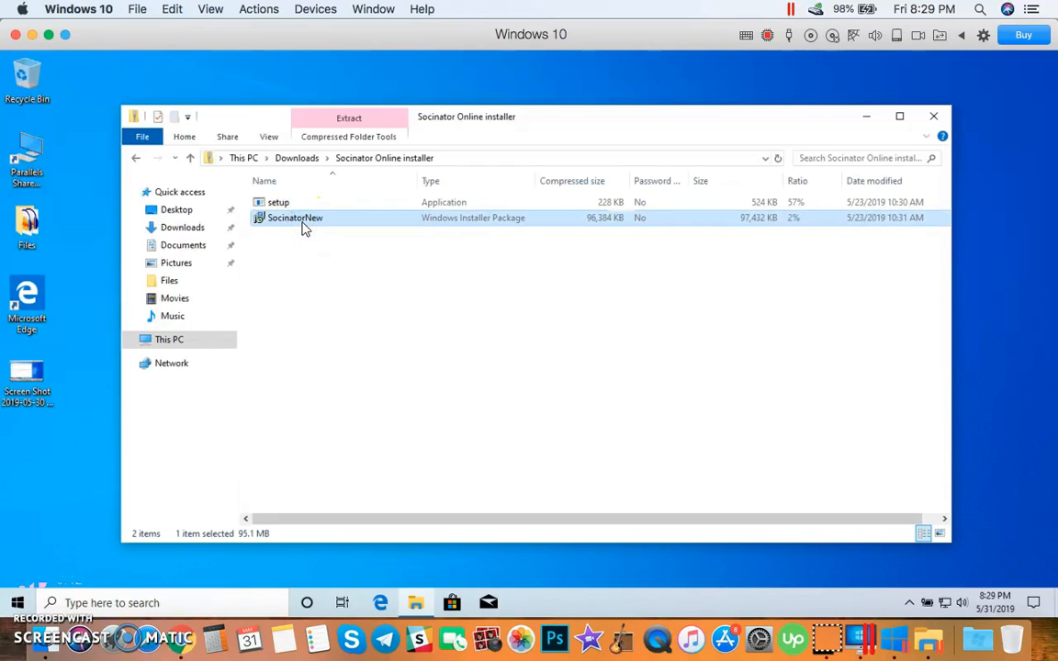
double_click(294, 217)
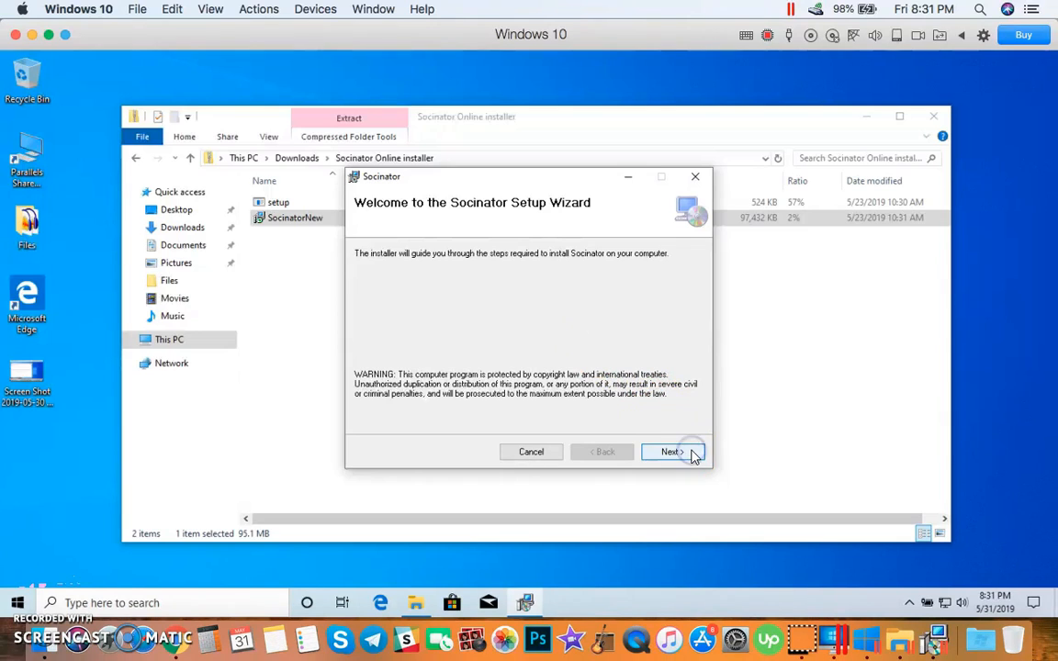
Step: Install Socinator for just me in the default folder with admin approval, then close the wizard
left_click(672, 452)
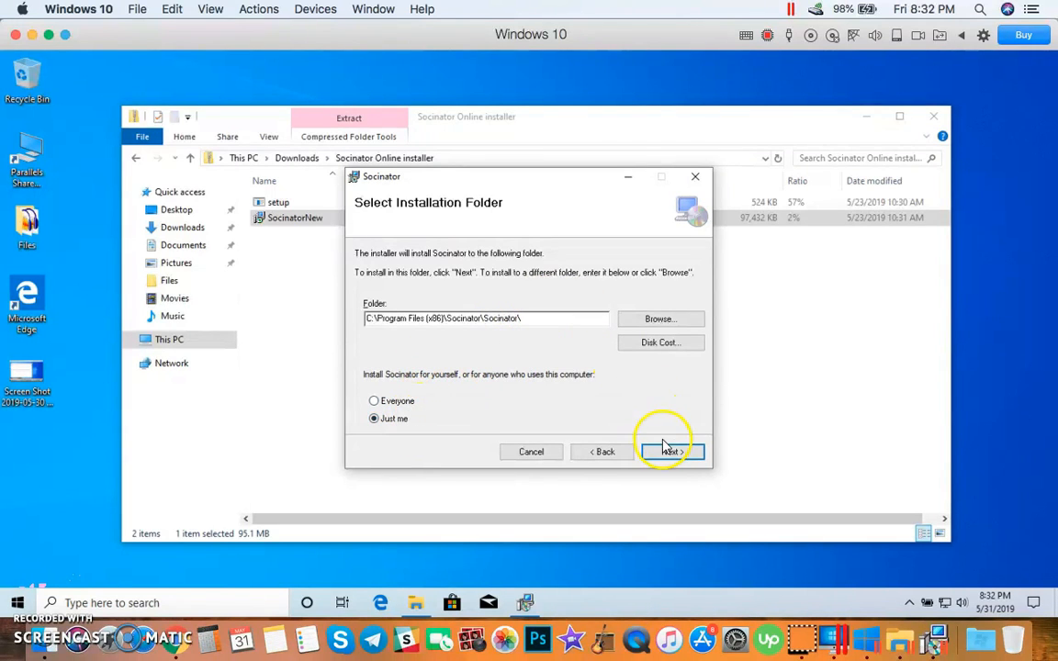
left_click(672, 452)
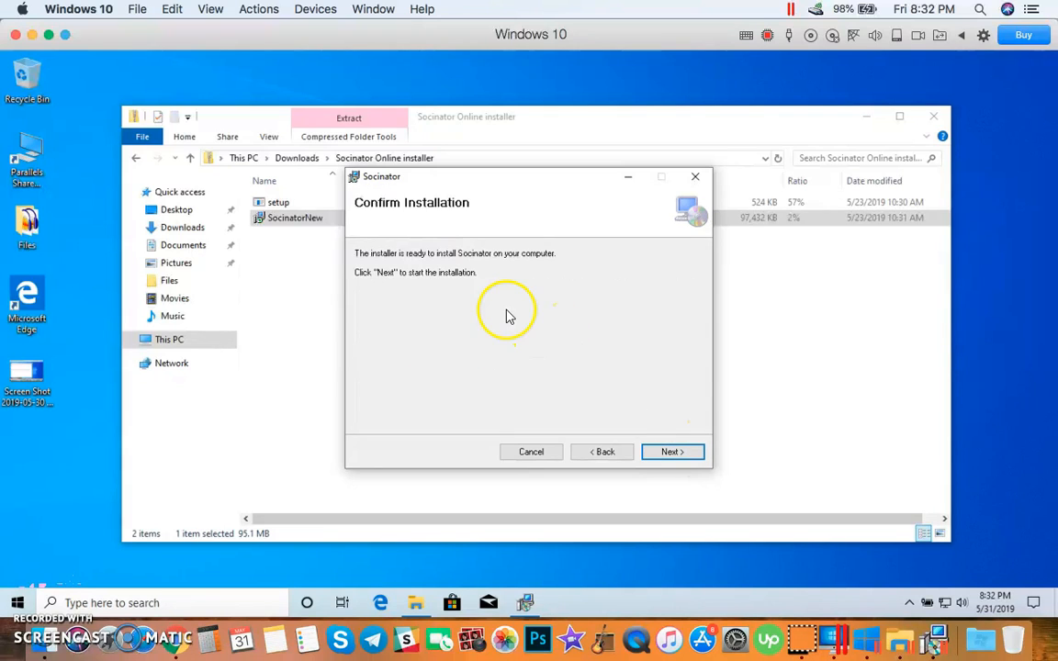
left_click(672, 452)
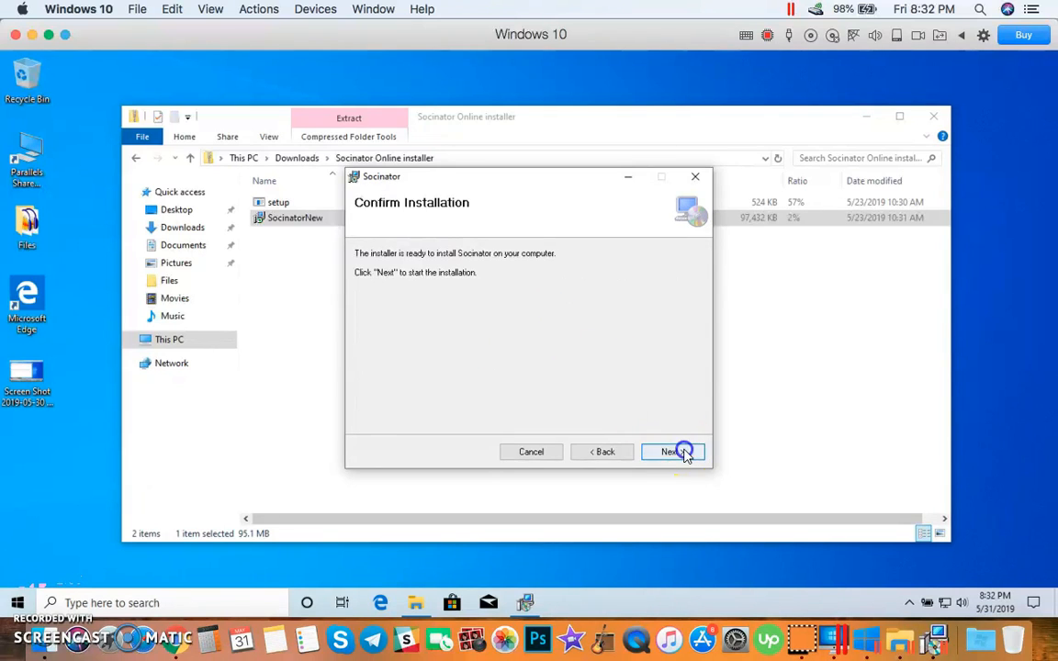
left_click(673, 451)
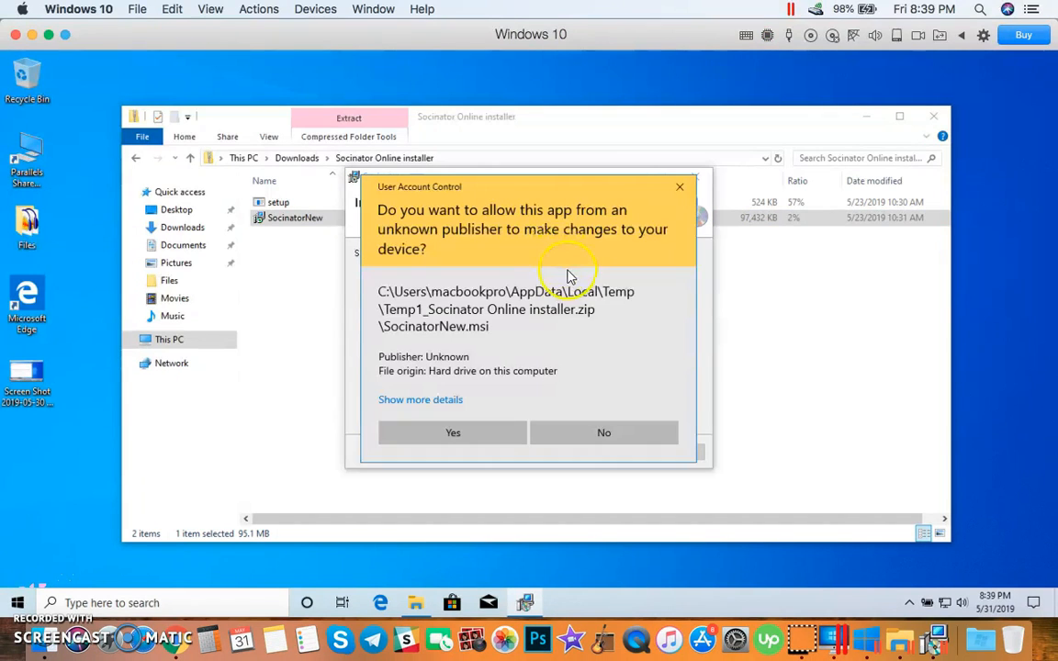
left_click(452, 433)
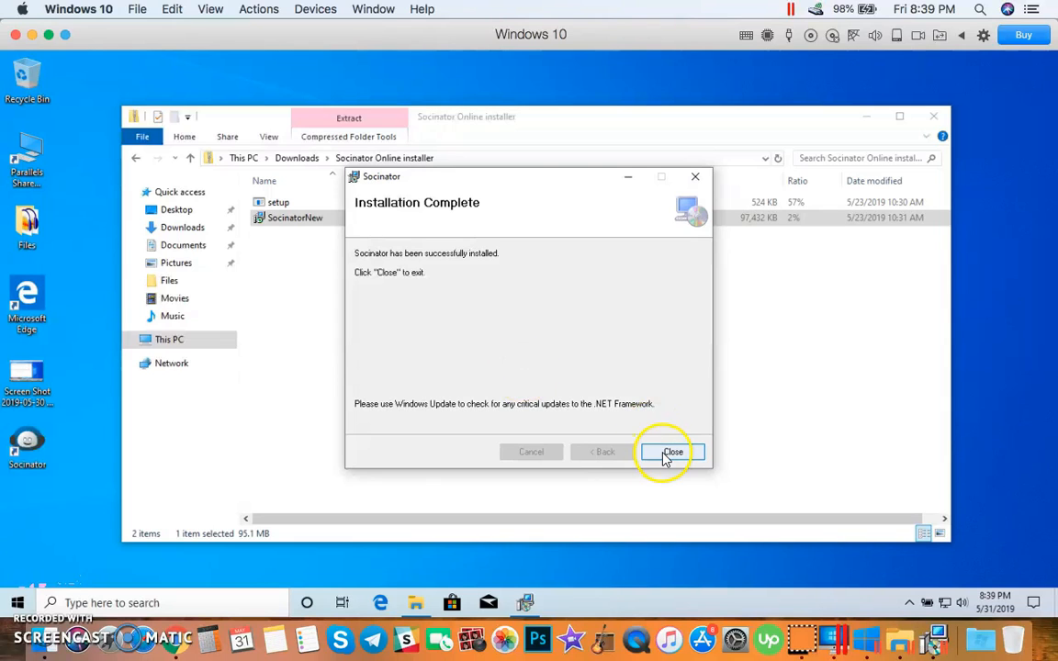
left_click(672, 451)
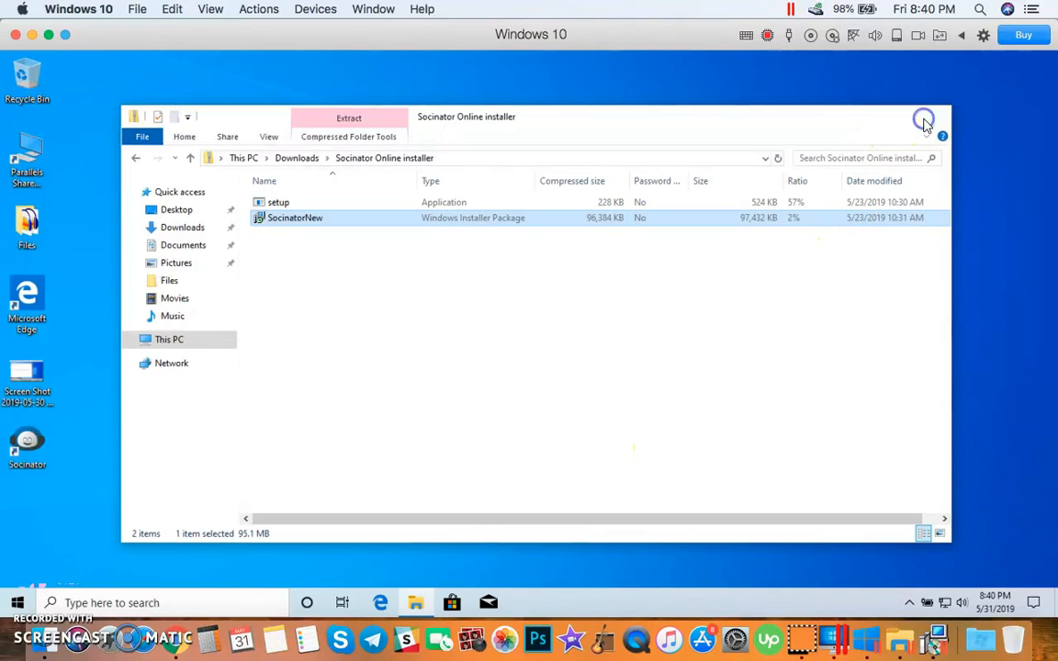